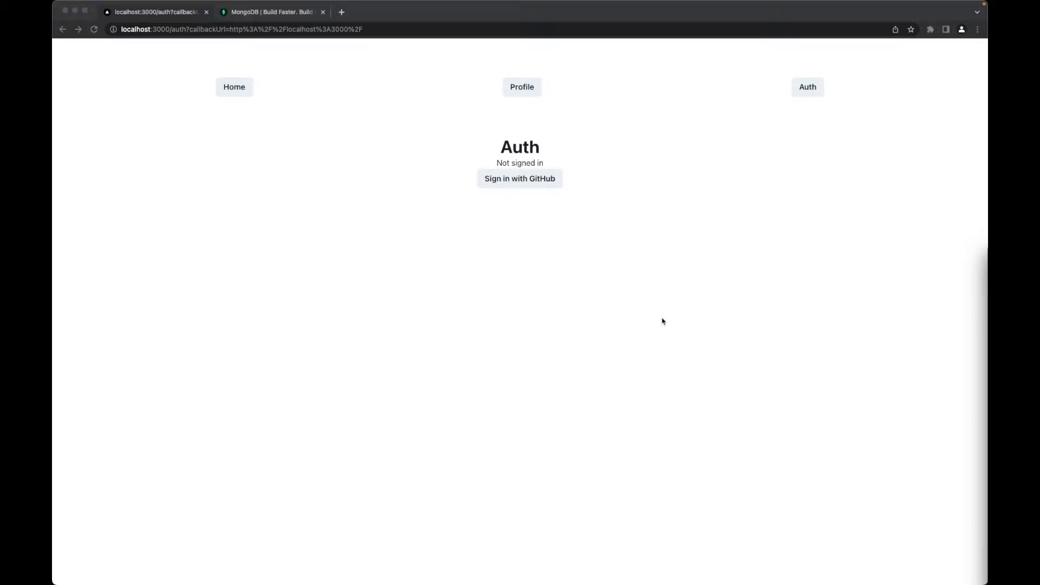
pyautogui.moveTo(684, 209)
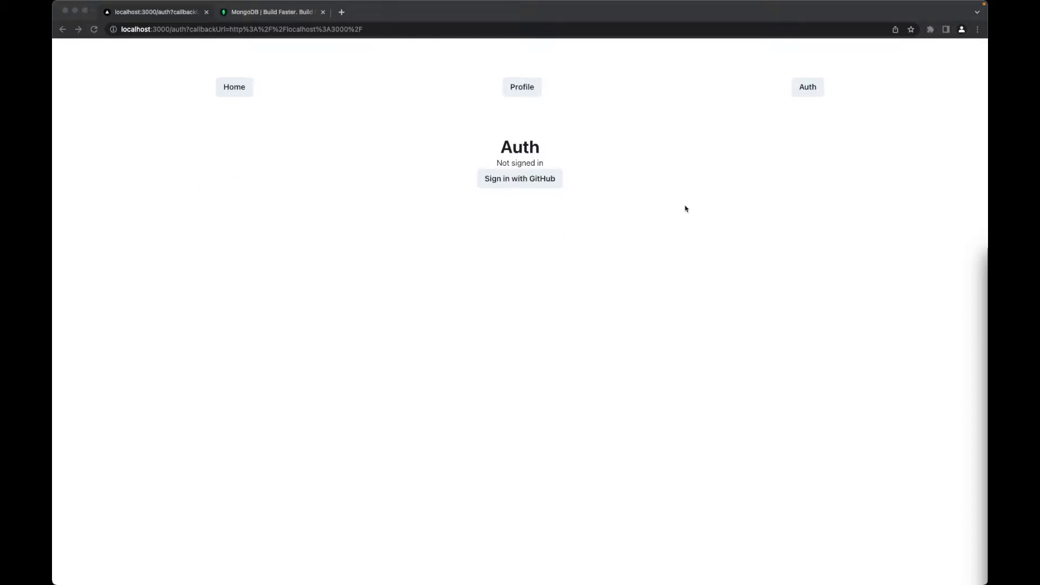
pyautogui.moveTo(372, 120)
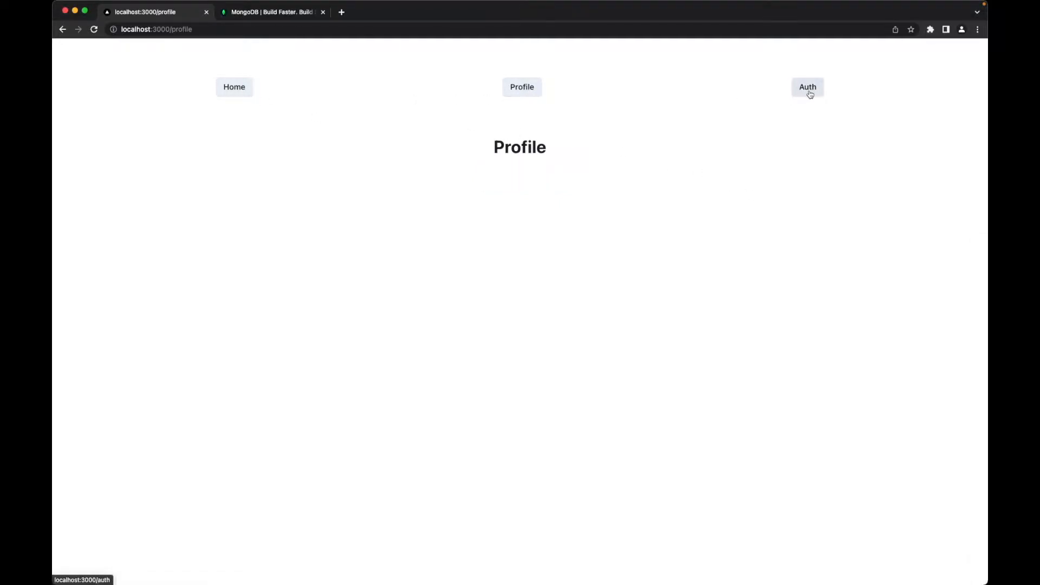
# From the MongoDB website, start the free Atlas sign-up to reach the empty Database Deployments page.
pyautogui.click(807, 87)
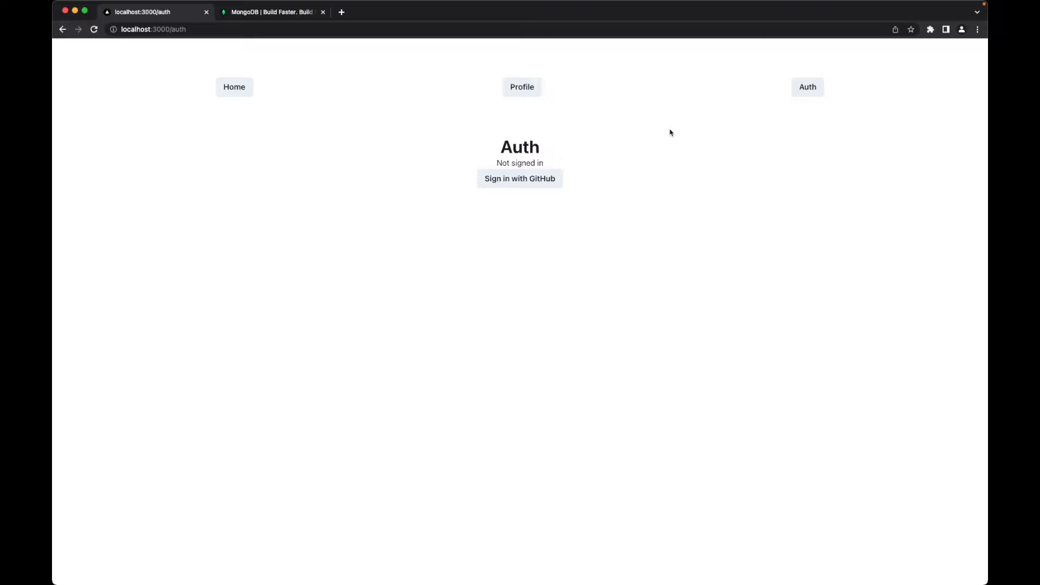
pyautogui.moveTo(660, 134)
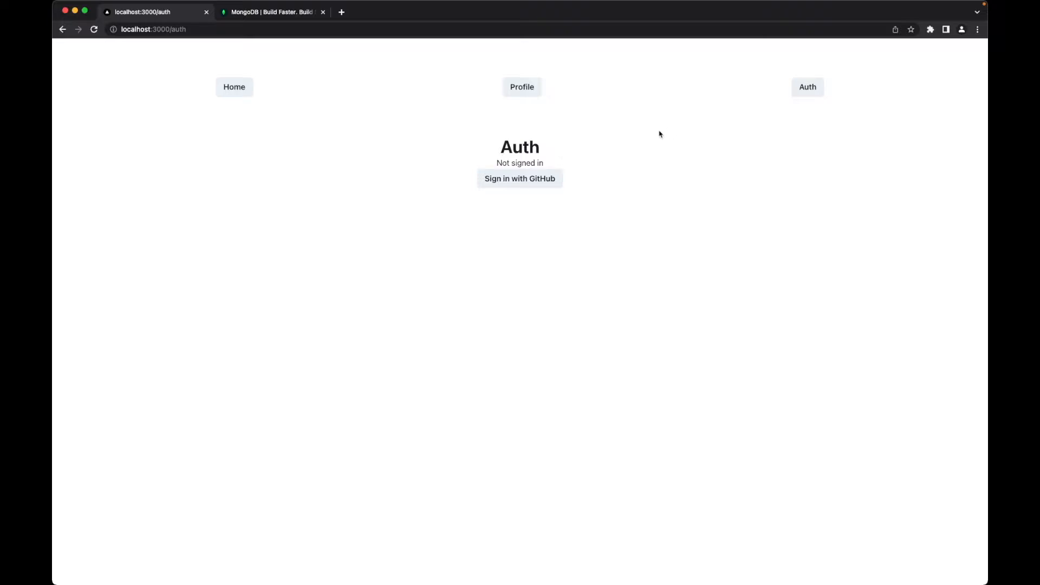
pyautogui.moveTo(655, 137)
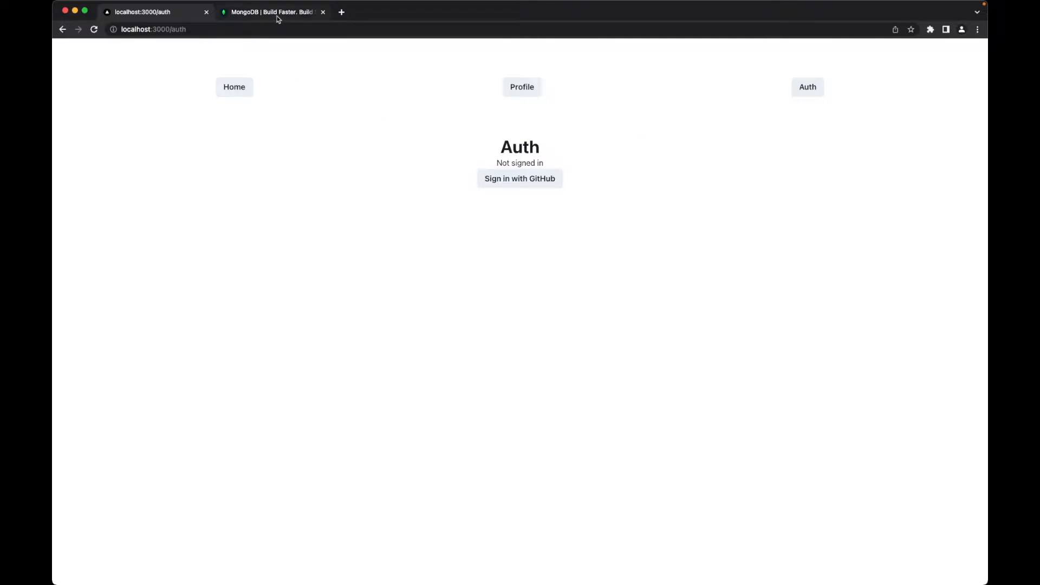
pyautogui.click(271, 12)
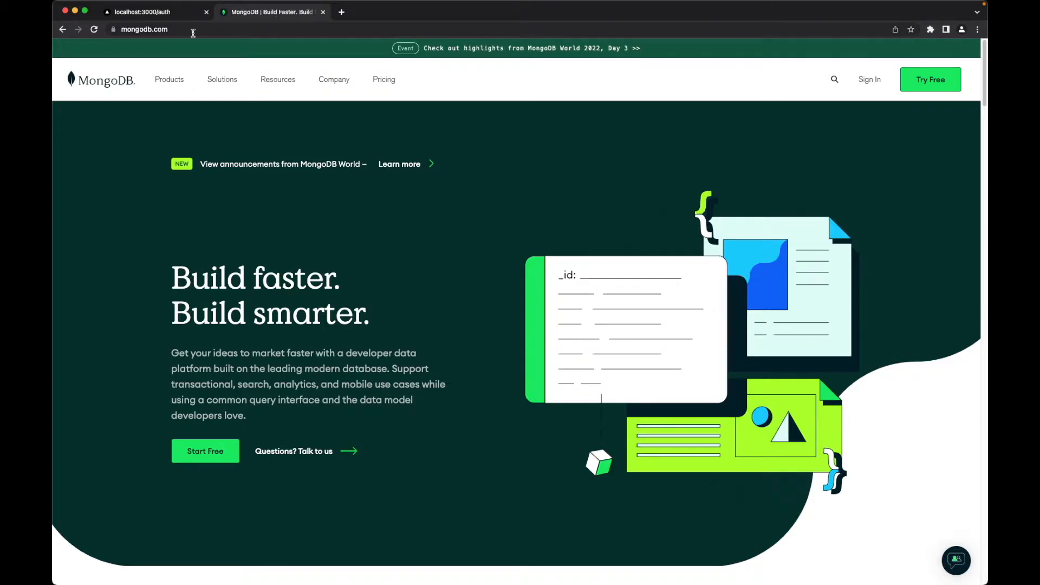
pyautogui.click(164, 29)
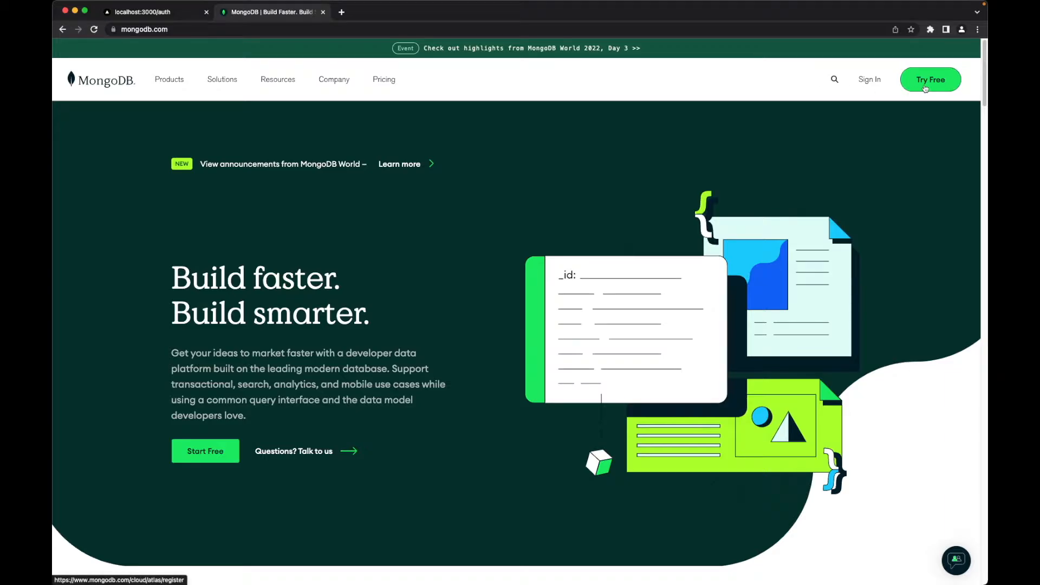
pyautogui.click(929, 79)
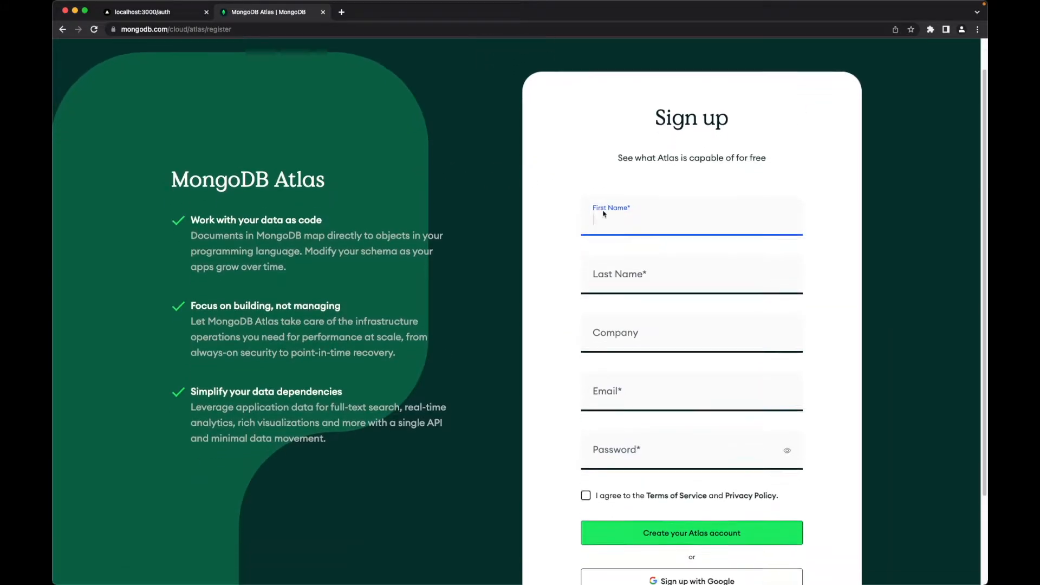
pyautogui.scroll(-3)
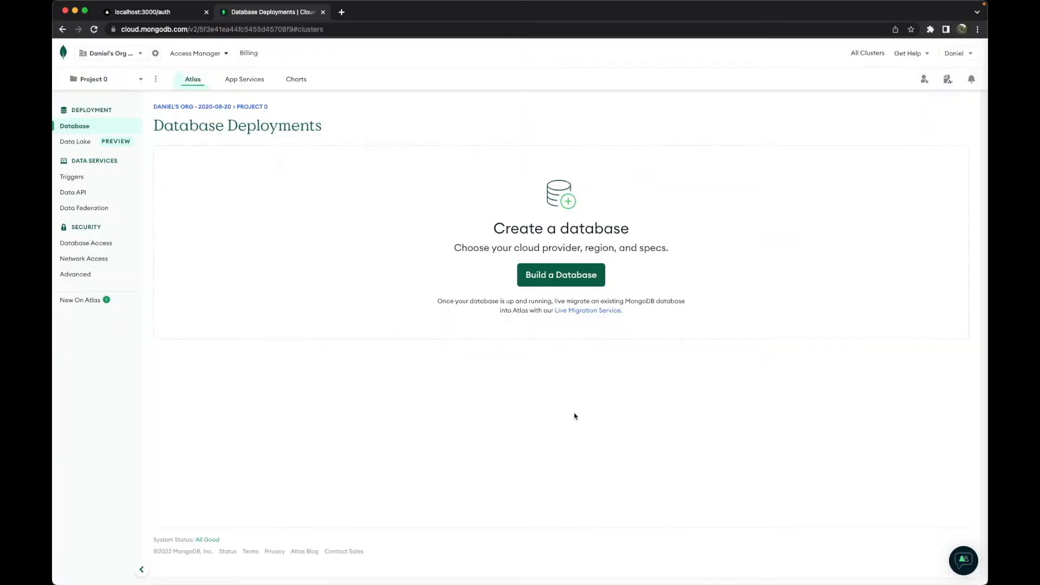
pyautogui.moveTo(245, 207)
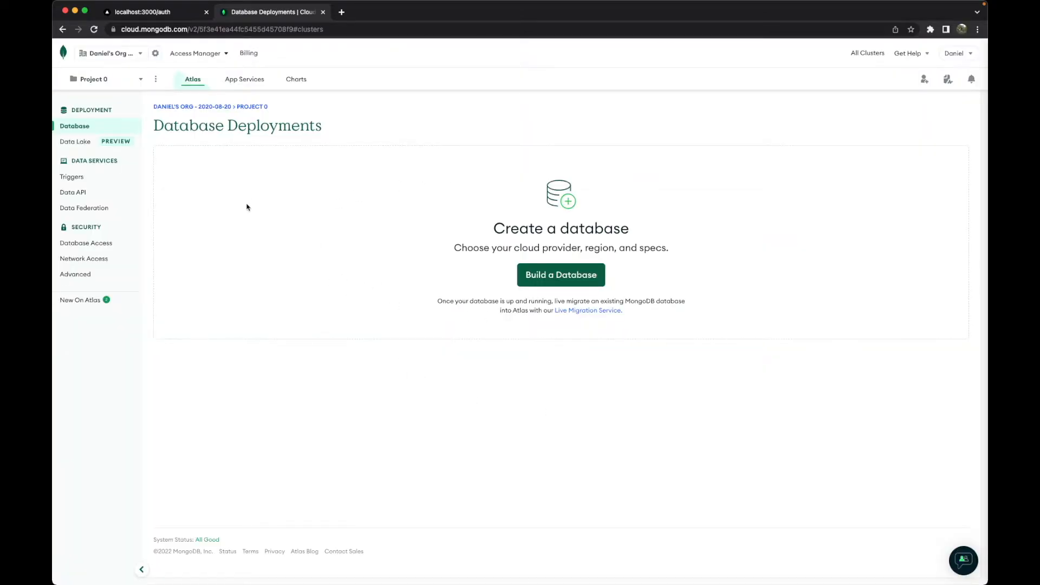
pyautogui.moveTo(197, 159)
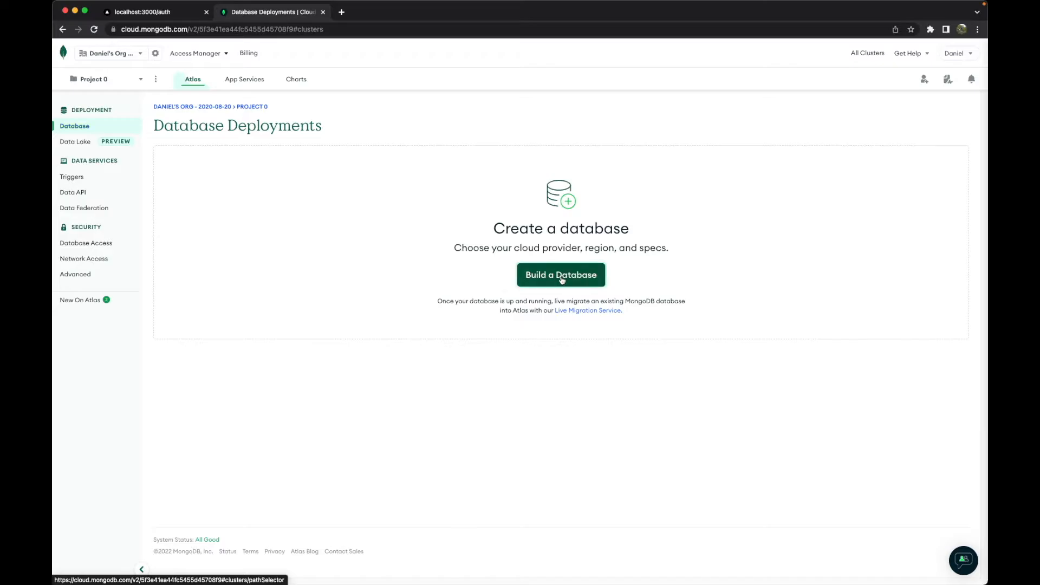
# Begin a new deployment using the free Shared option, keeping AWS Paris and the M0 Sandbox tier.
pyautogui.click(560, 274)
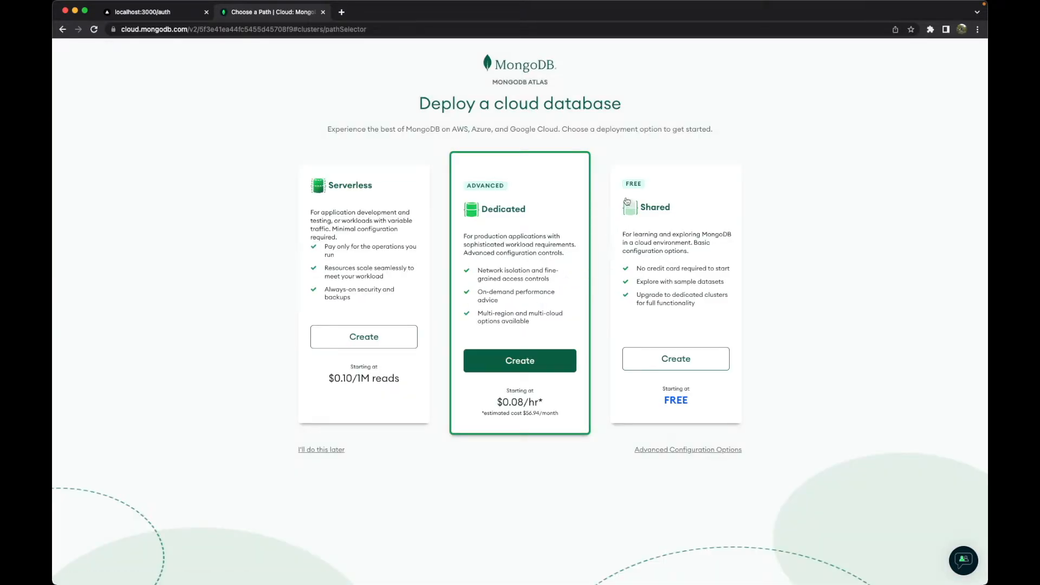
pyautogui.moveTo(659, 345)
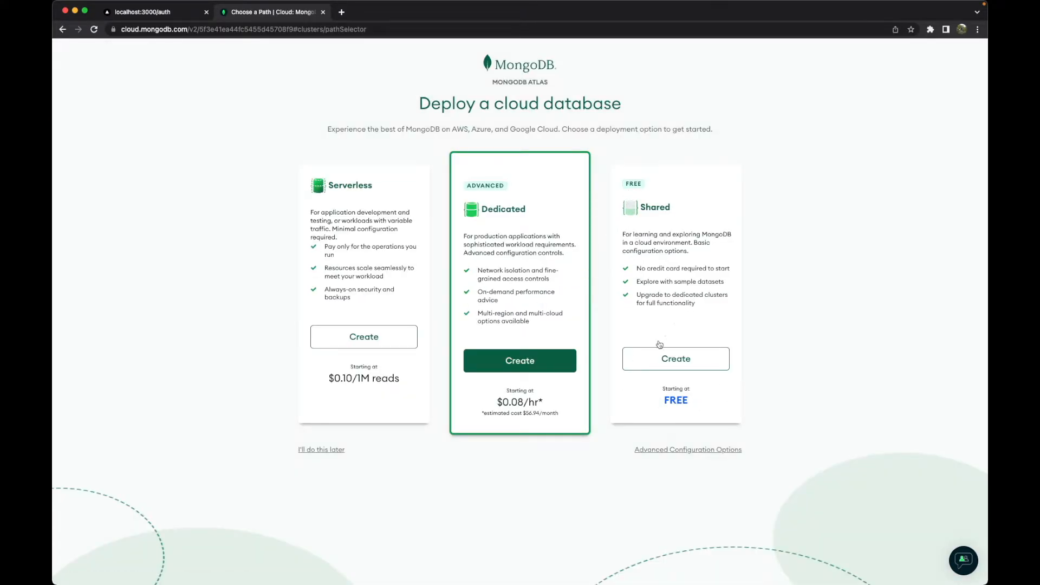
pyautogui.click(675, 358)
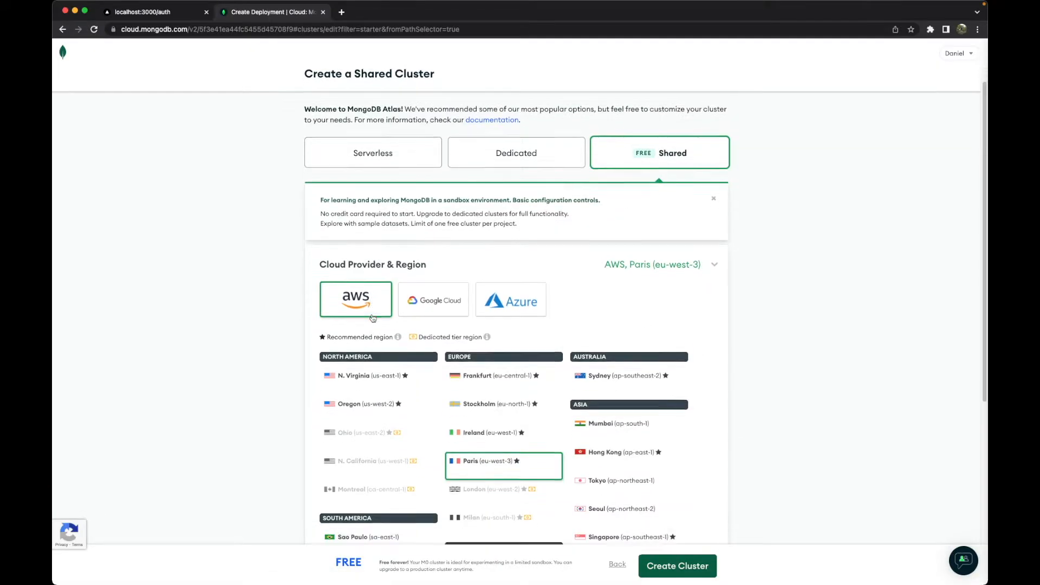
pyautogui.scroll(-3)
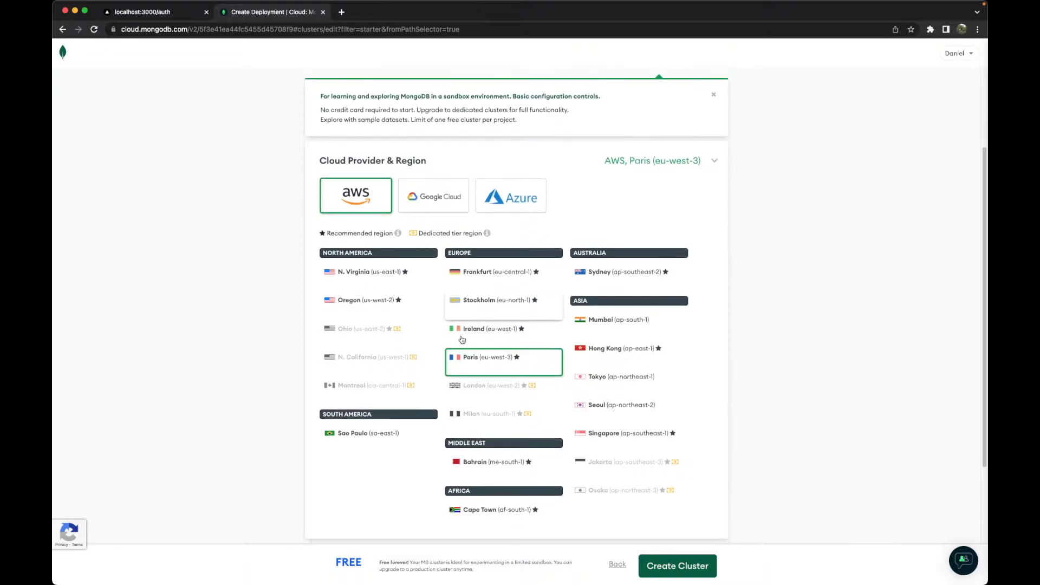
pyautogui.scroll(-3)
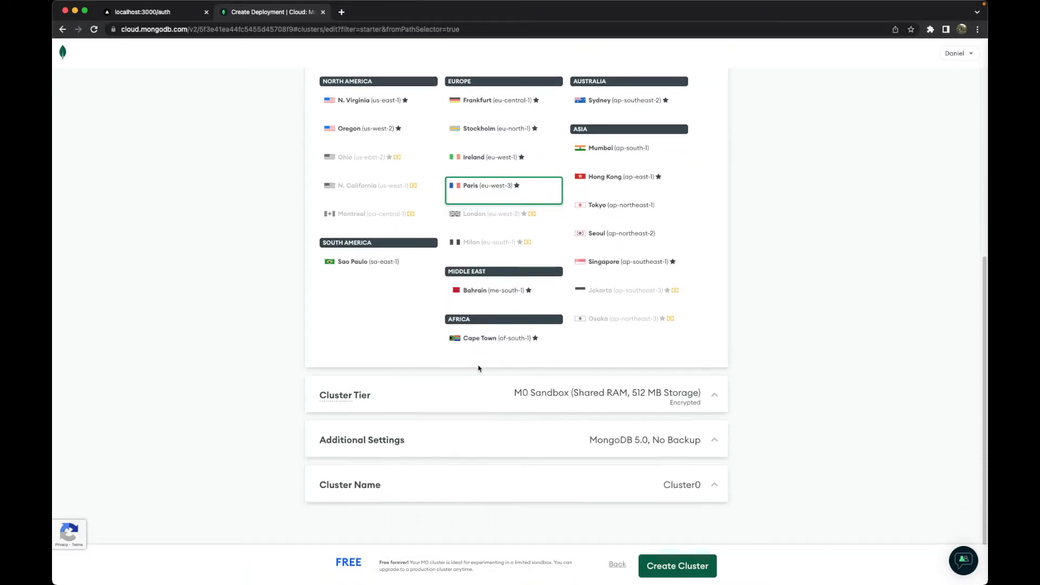
pyautogui.moveTo(537, 474)
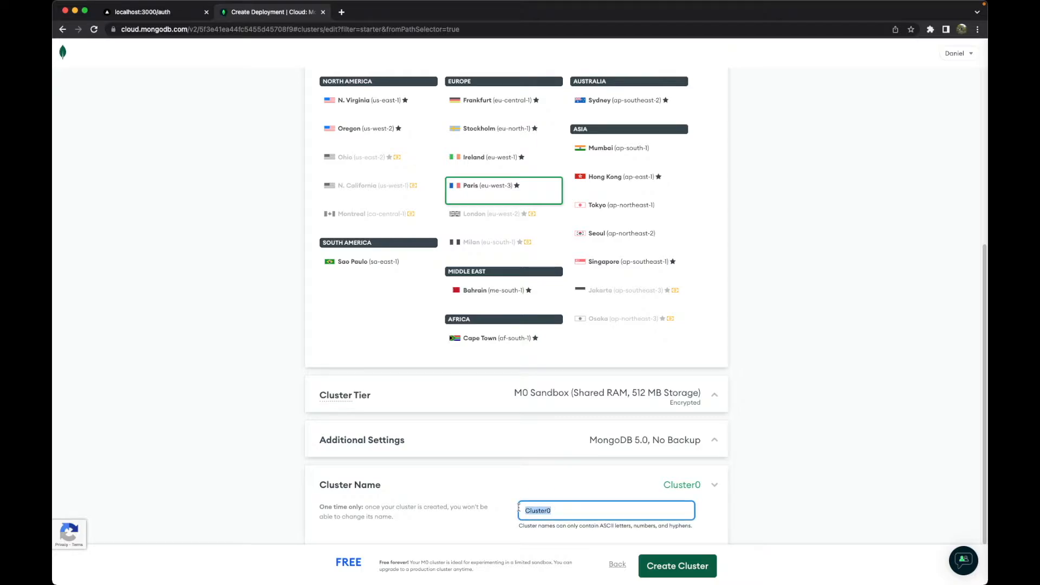
# Name the cluster nextauth-yt-cluster and launch its creation.
pyautogui.write('next')
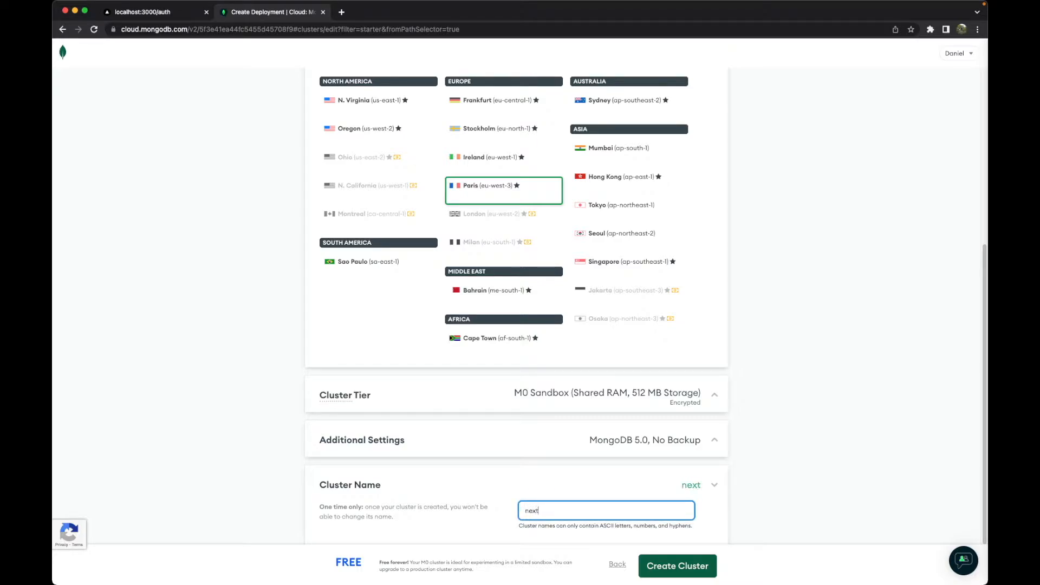
pyautogui.write('nextauth-yt-')
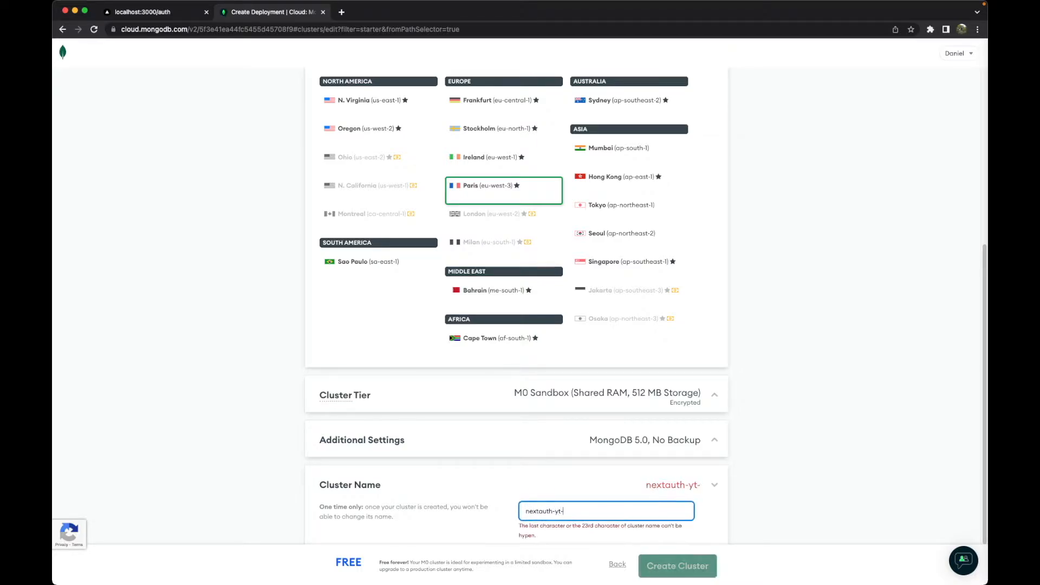
pyautogui.write('cluster')
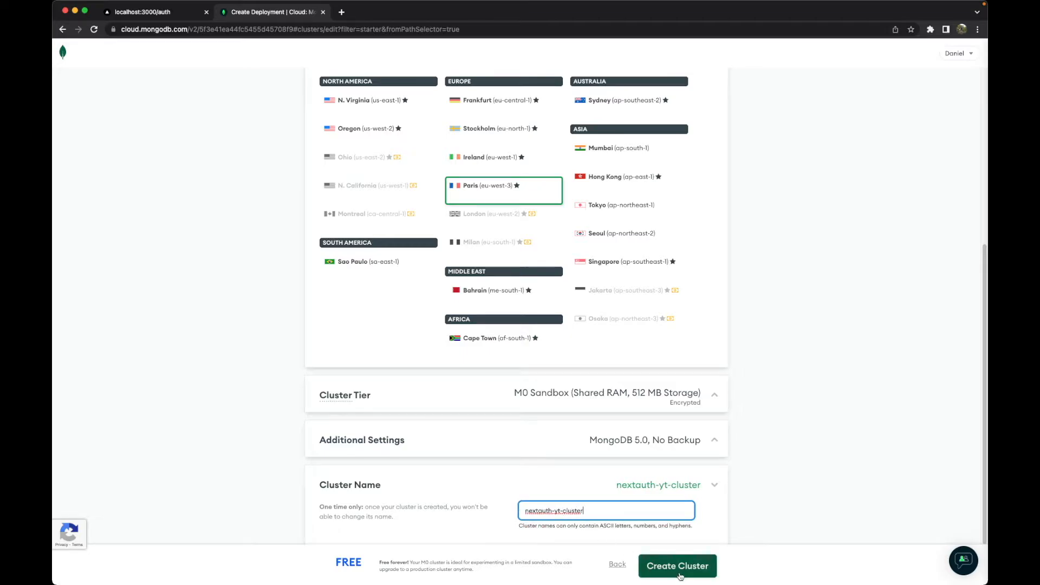
pyautogui.click(676, 566)
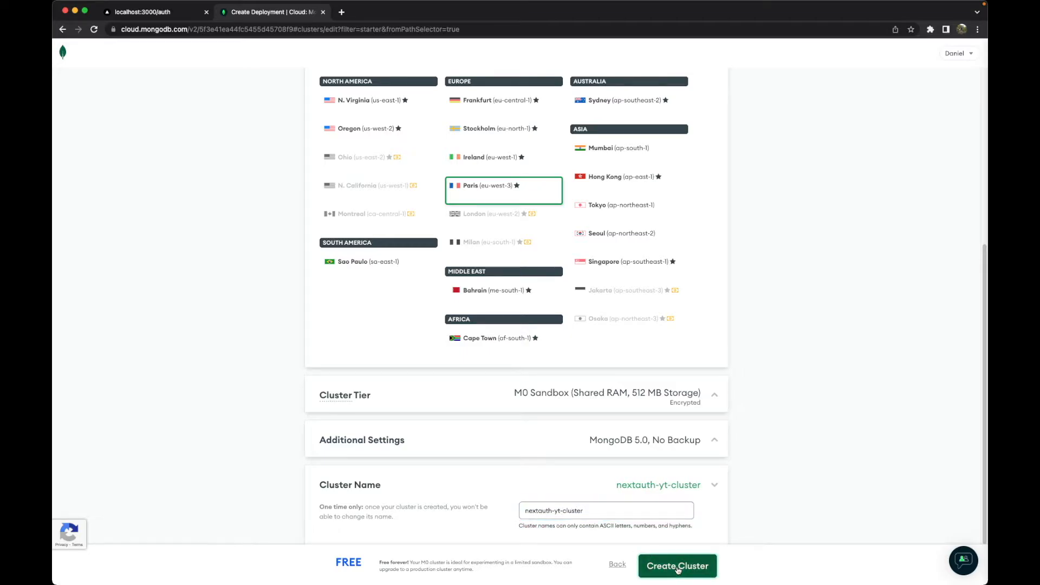
# In Security Quickstart, enter username nextauth, autogenerate a secure password and copy it.
pyautogui.click(676, 566)
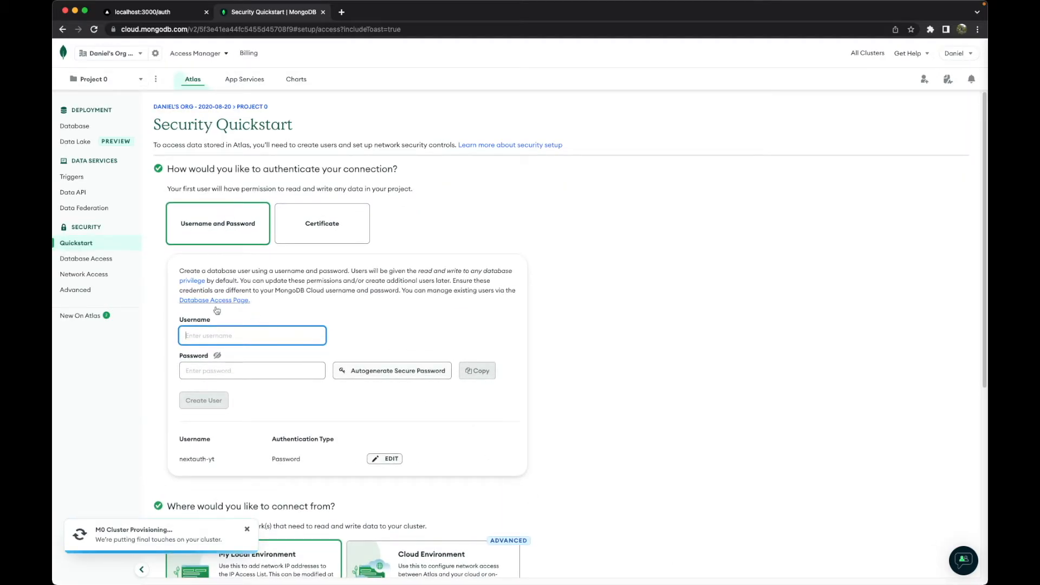
pyautogui.write('n')
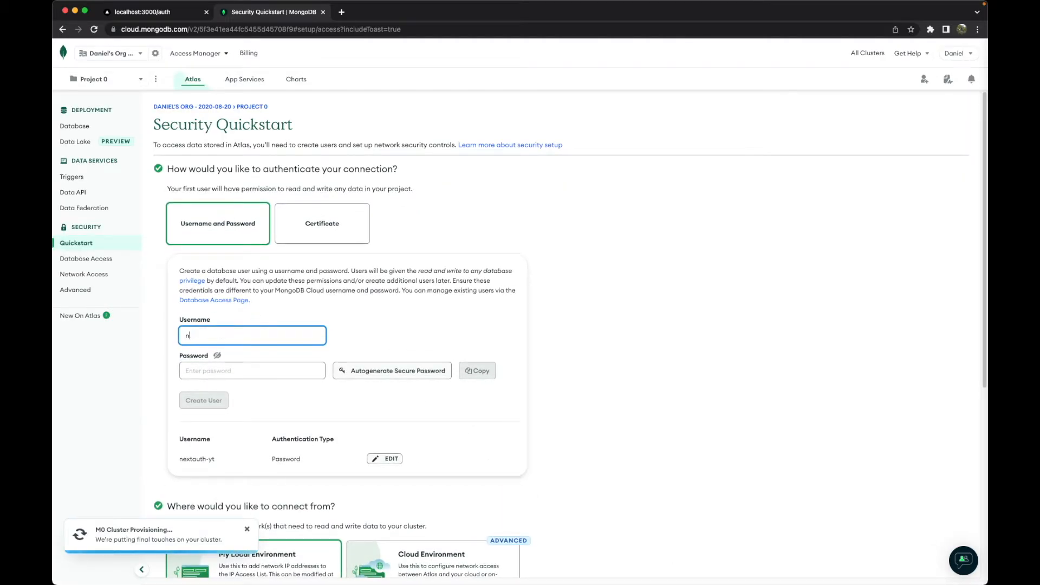
pyautogui.write('extauth-yt')
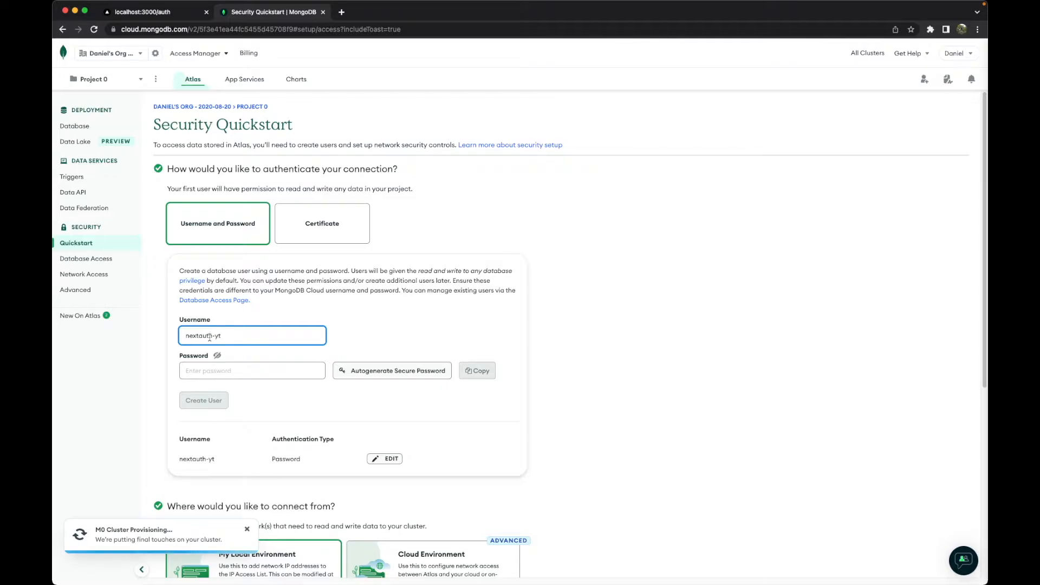
pyautogui.click(391, 370)
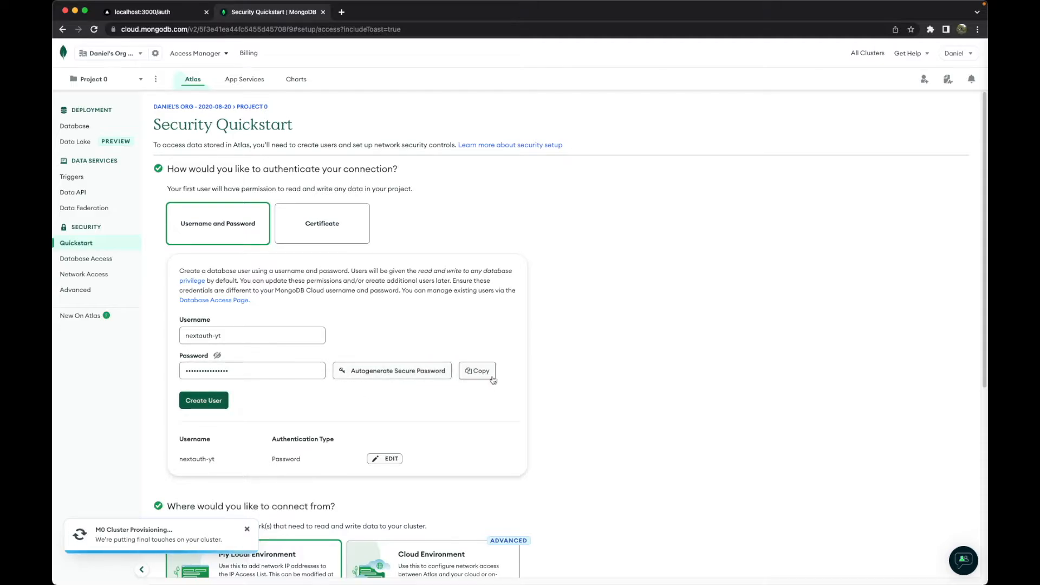
pyautogui.click(202, 400)
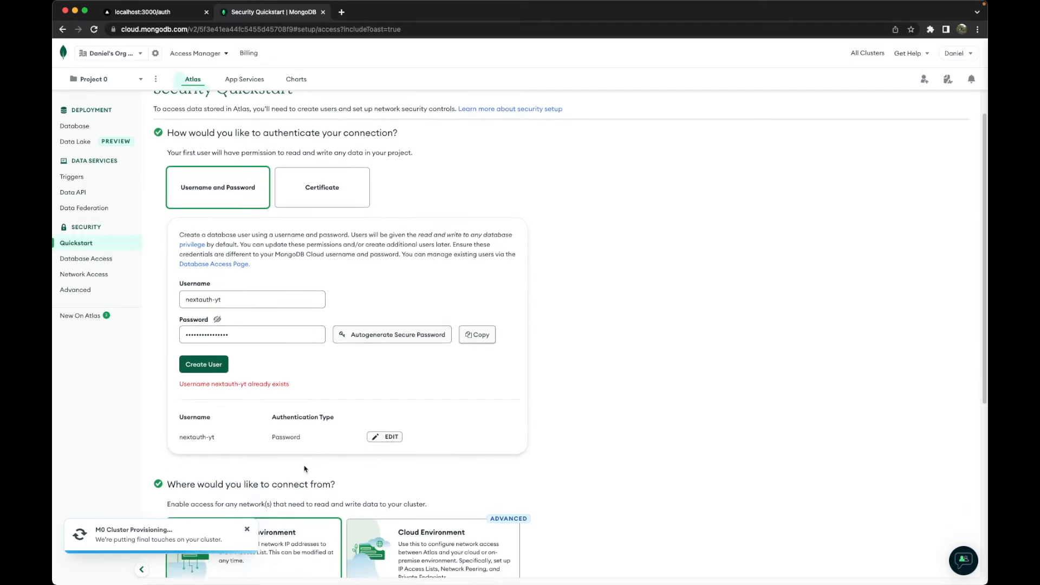
# Start entering 0.0.0.0 as a new IP address in the network access section.
pyautogui.scroll(-3)
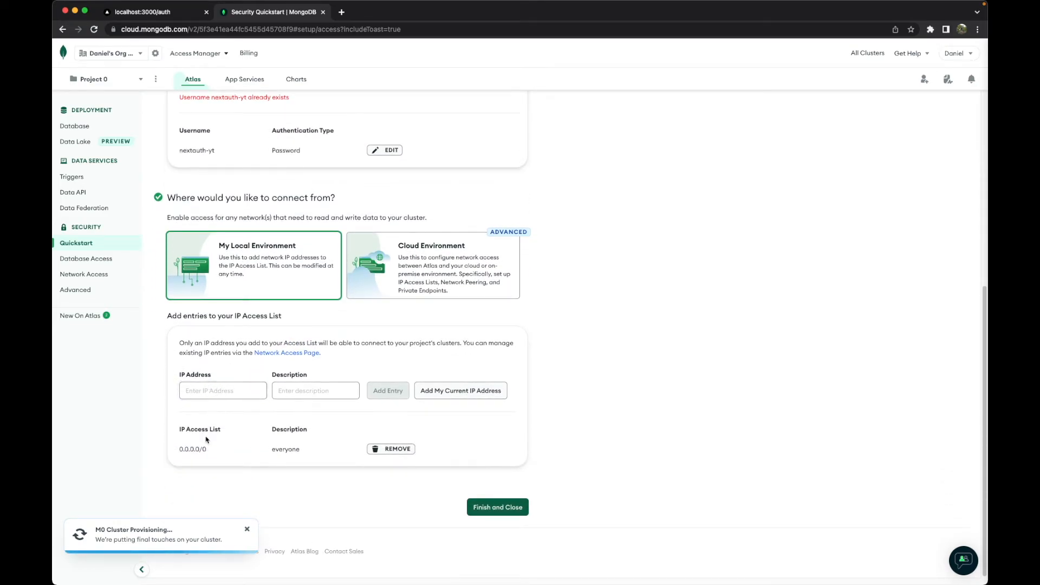
pyautogui.write('0.0.0.0')
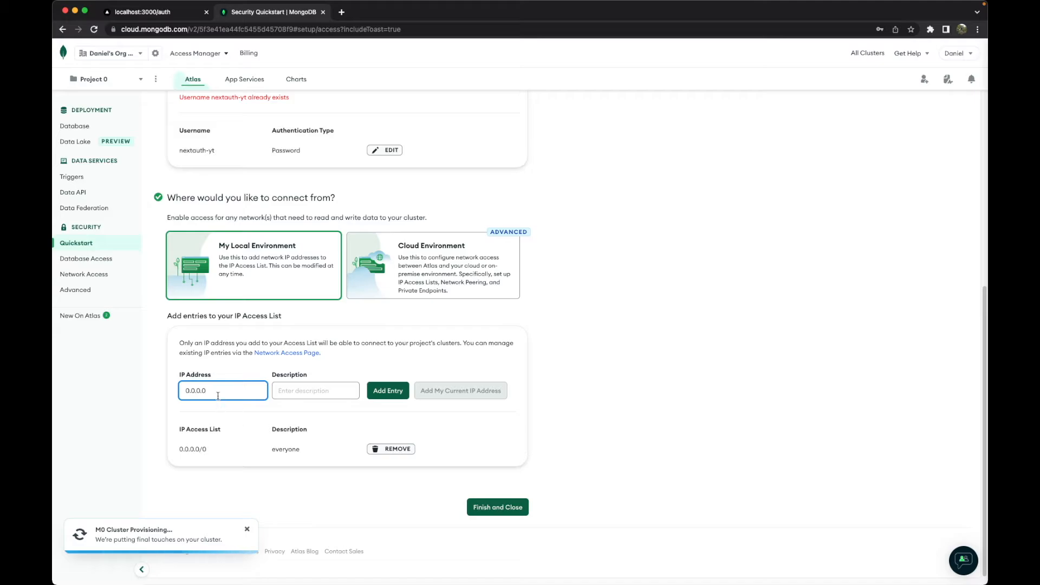
pyautogui.moveTo(323, 437)
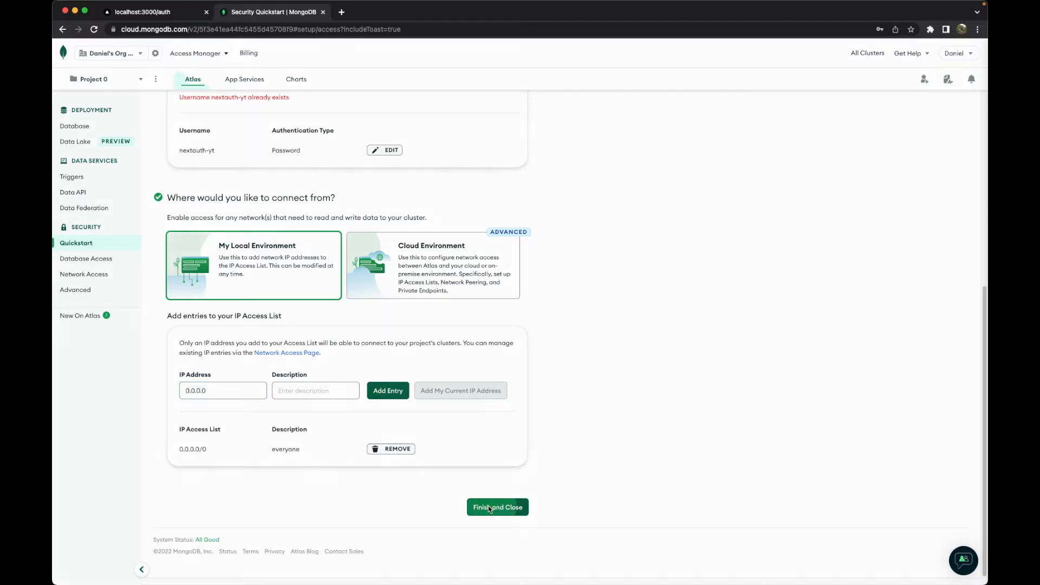
# Finish the access rules setup and go to the Database Deployments overview.
pyautogui.click(497, 507)
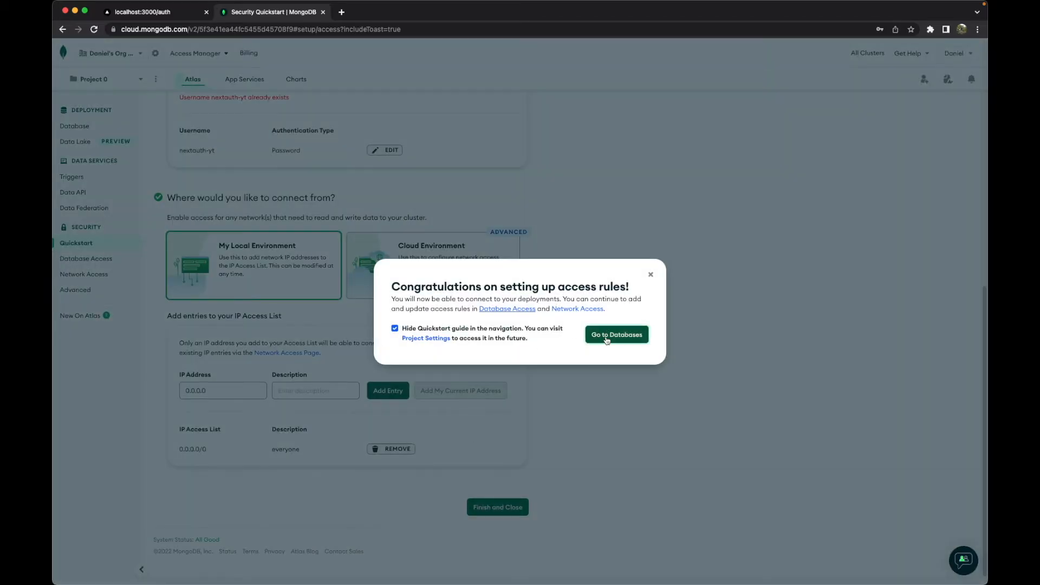
pyautogui.click(615, 335)
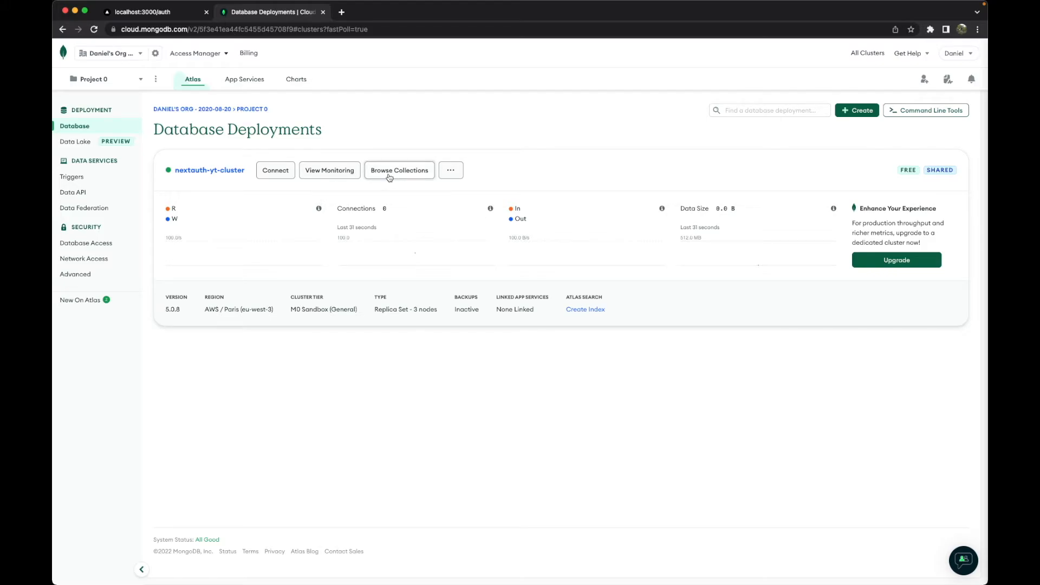
# From Browse Collections, add own data with a database named nextauth-yt-db.
pyautogui.click(400, 170)
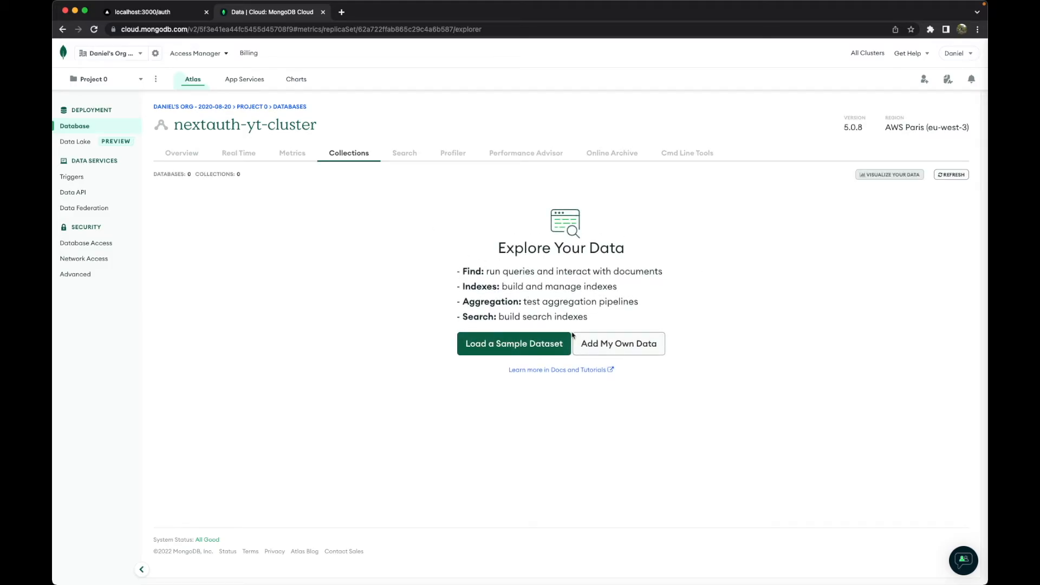
pyautogui.moveTo(596, 343)
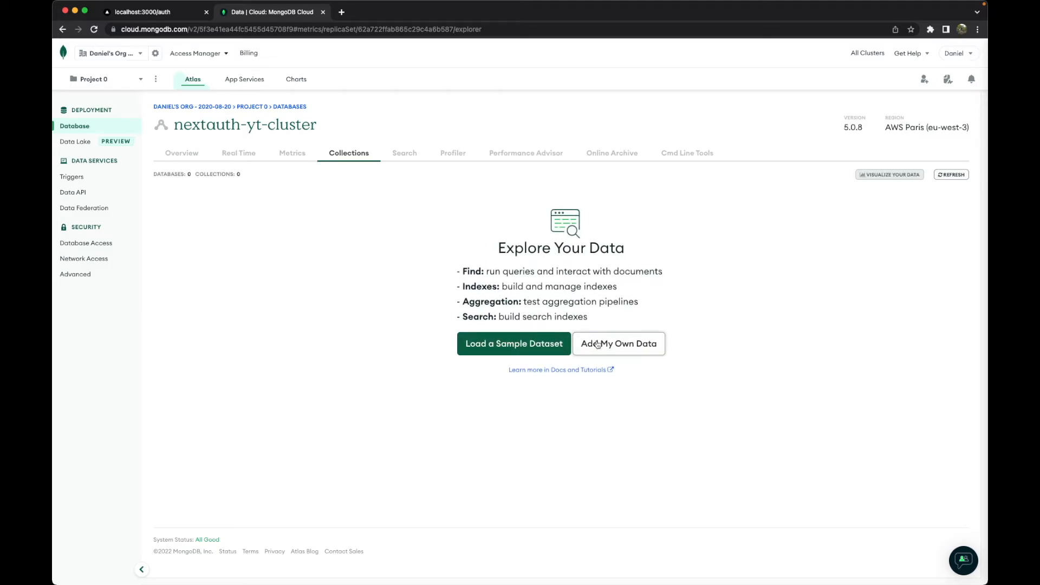
pyautogui.click(618, 344)
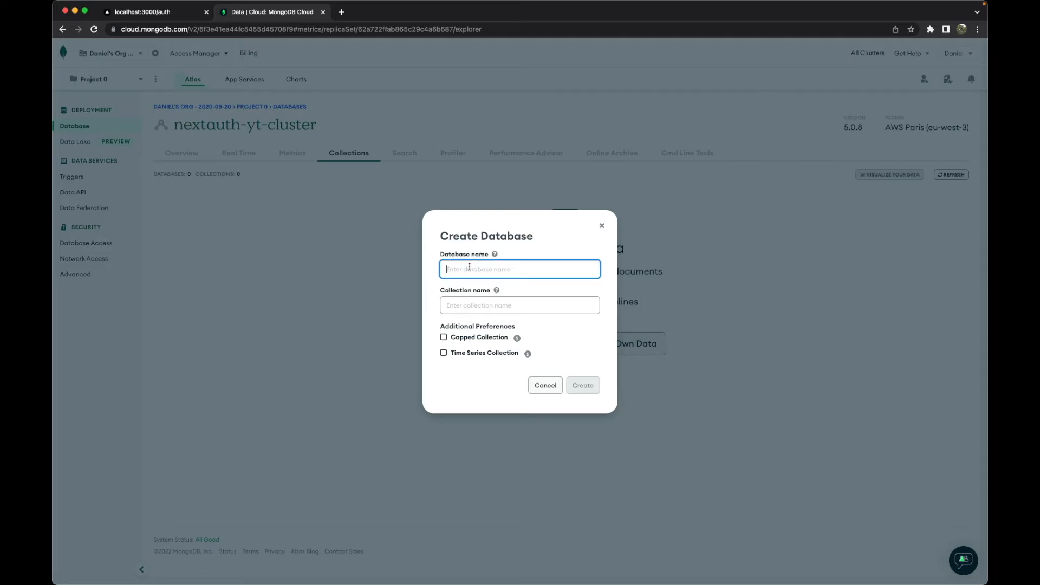
pyautogui.write('nextauth-yt-db')
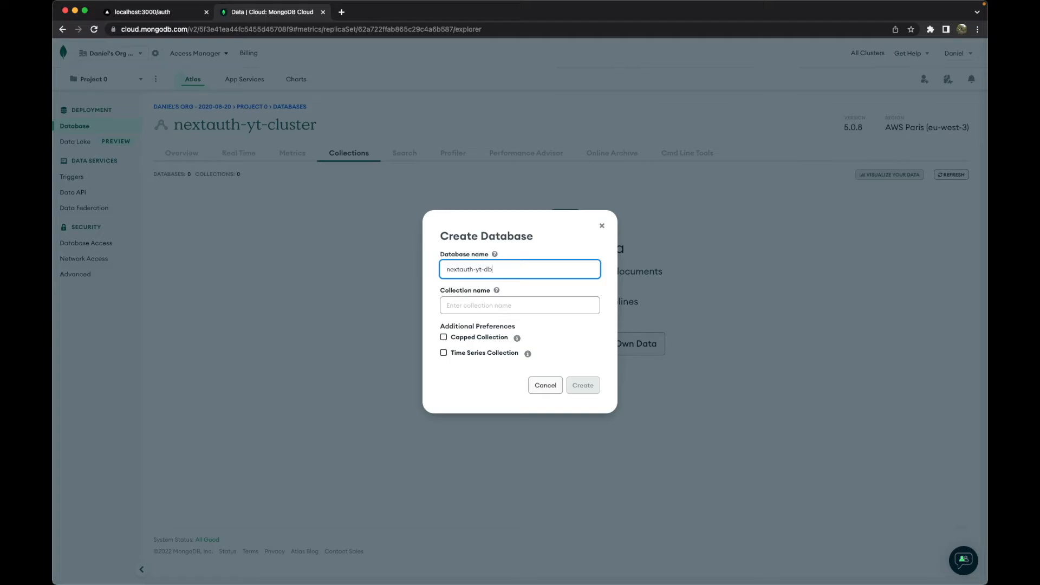
pyautogui.click(518, 305)
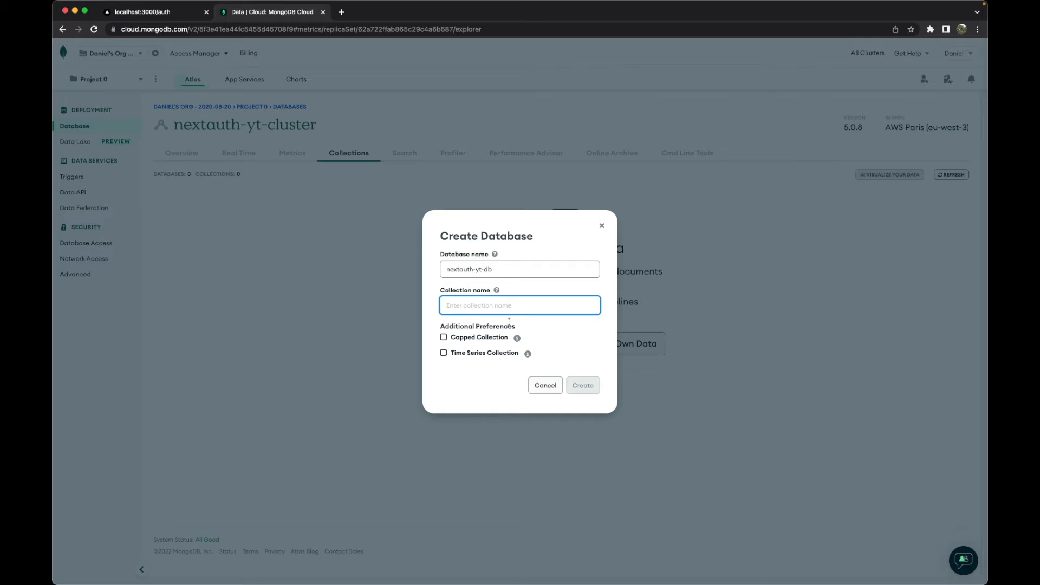
# Name the collection nextauth-yt-coll and create the database and collection.
pyautogui.write('nextauth-yt-')
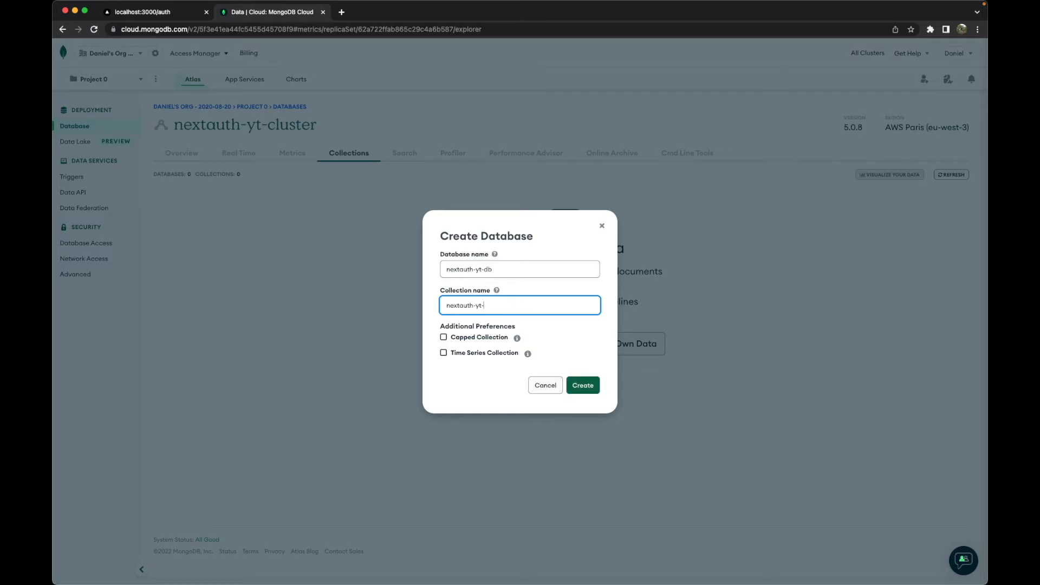
pyautogui.write('coll')
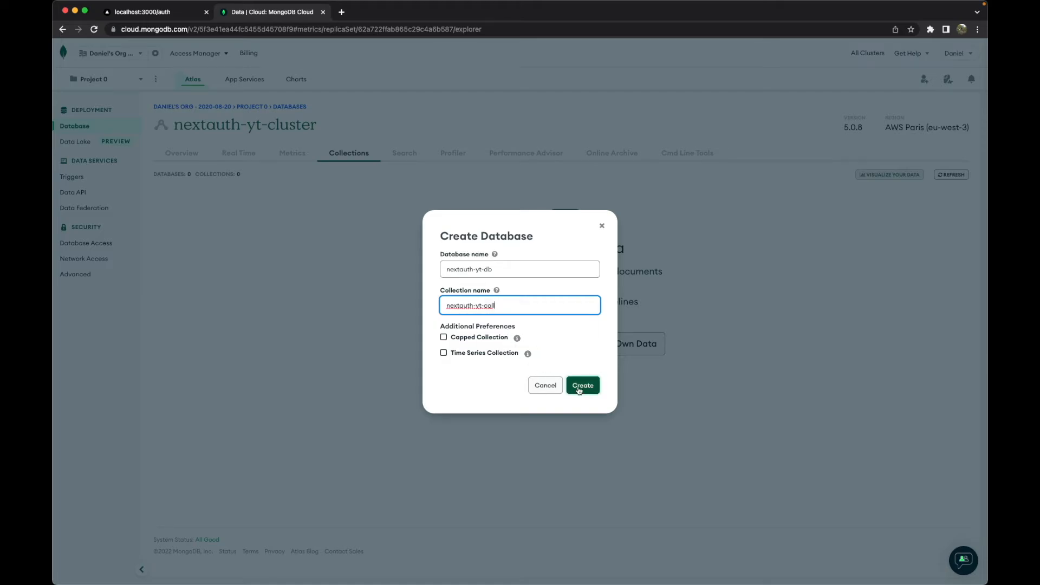
pyautogui.click(581, 385)
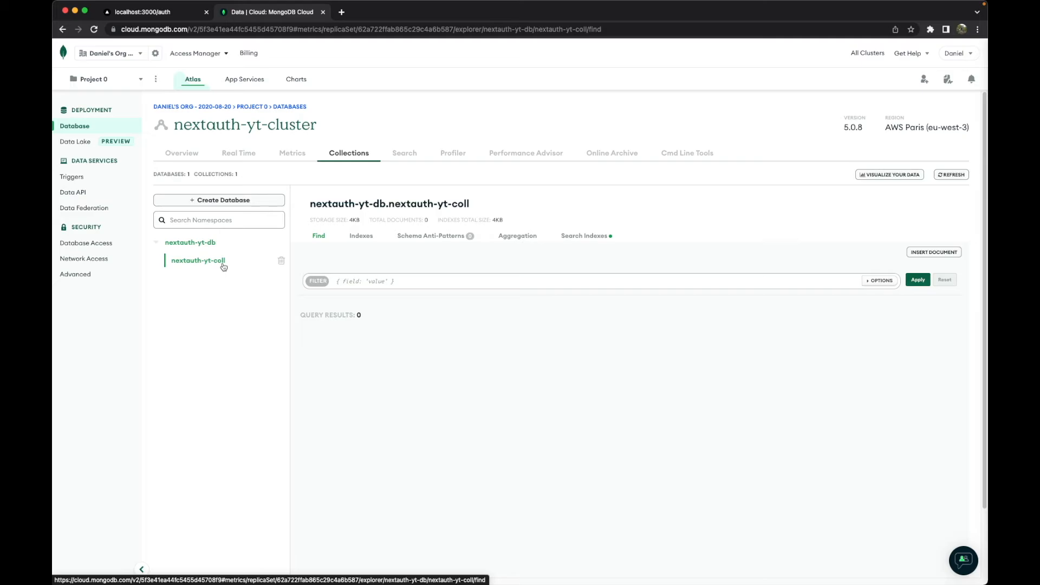
pyautogui.moveTo(244, 264)
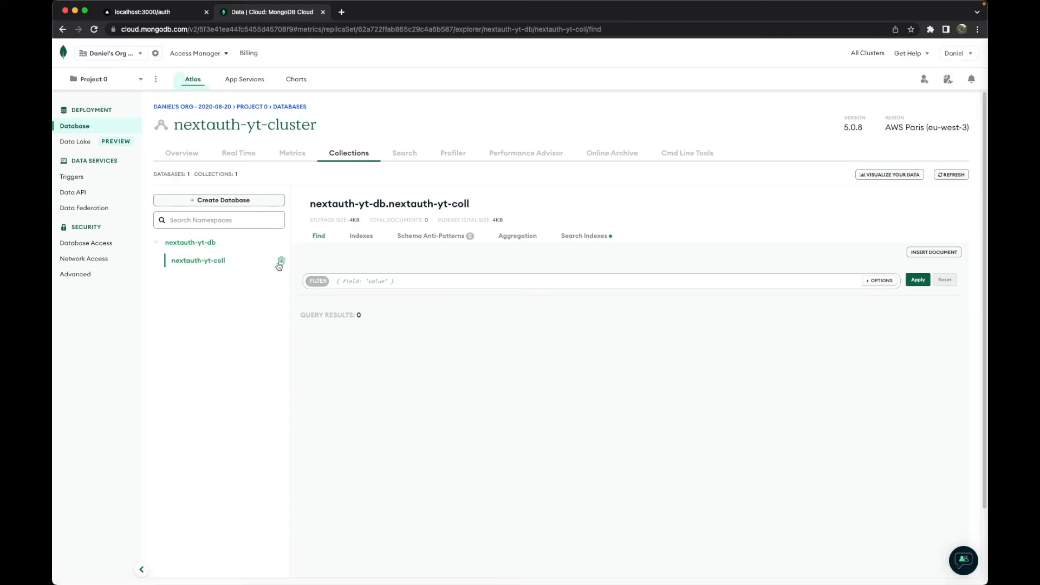
pyautogui.moveTo(277, 276)
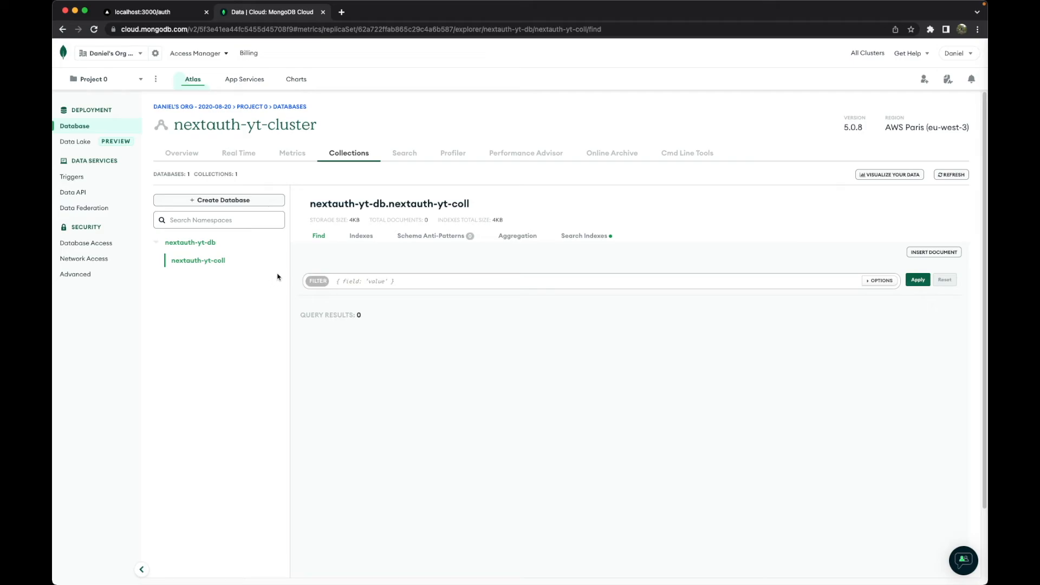
pyautogui.moveTo(140, 259)
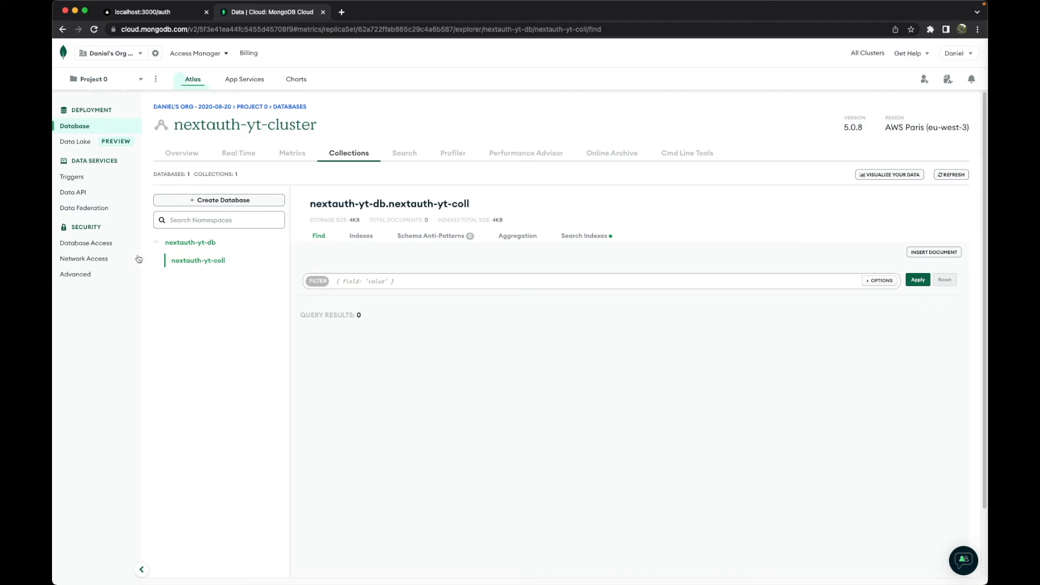
pyautogui.moveTo(75, 141)
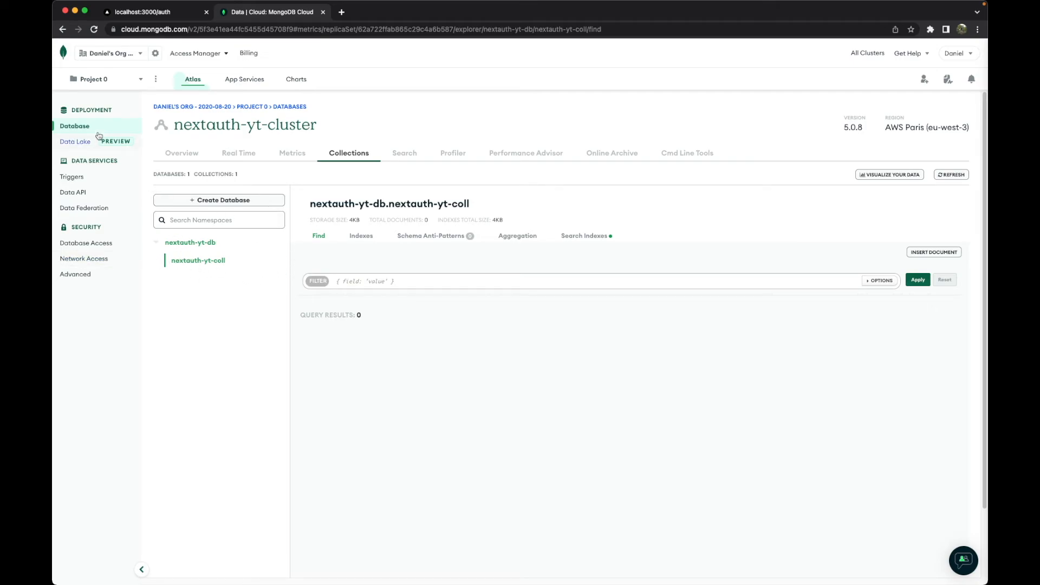
# Return to the Database Deployments overview from the left sidebar.
pyautogui.click(74, 126)
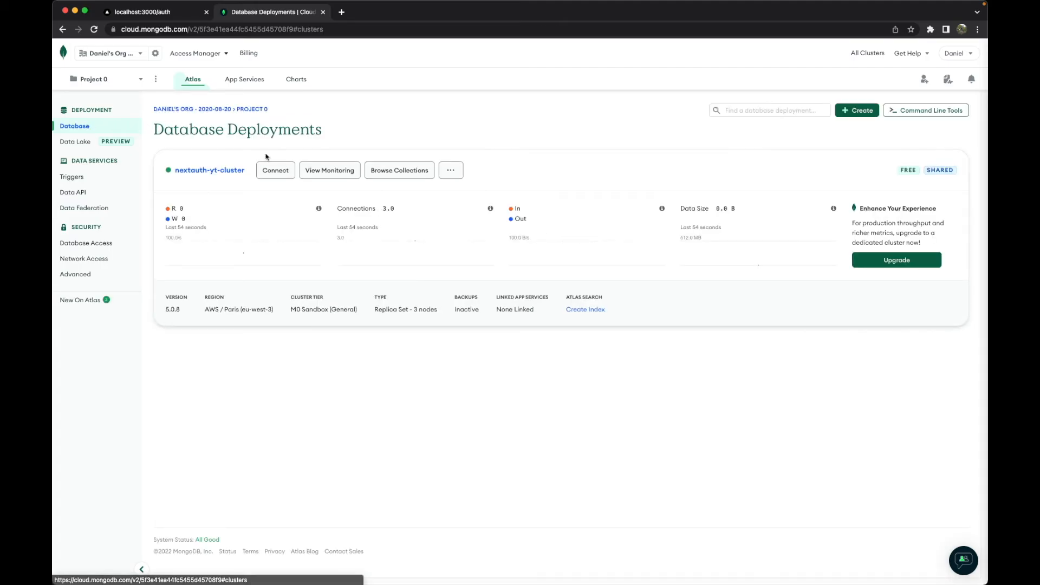
# Copy the Node.js application connection string for nextauth-yt-cluster, then return to the Atlas tab.
pyautogui.click(274, 171)
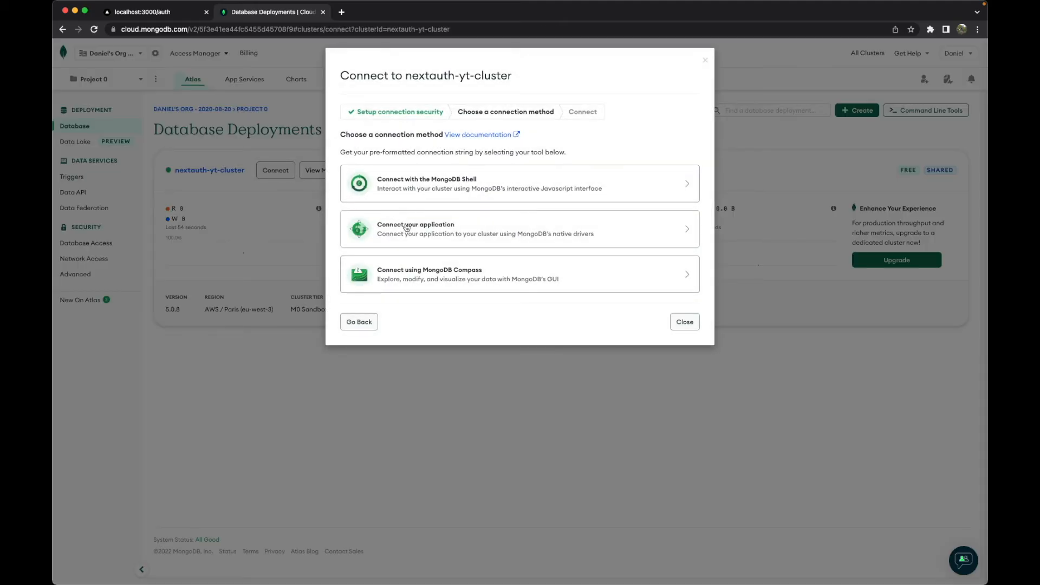
pyautogui.click(519, 229)
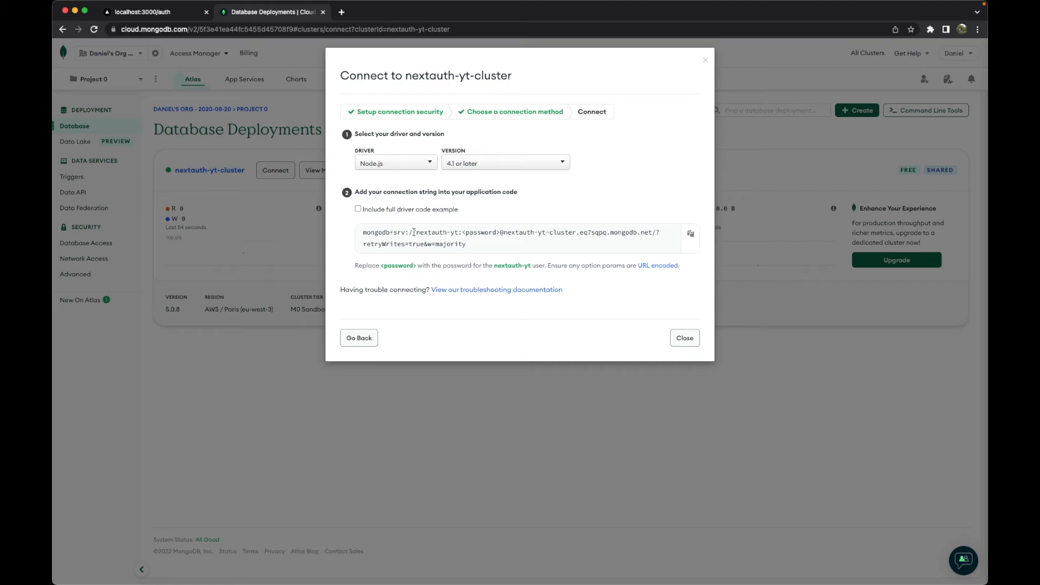
pyautogui.click(690, 234)
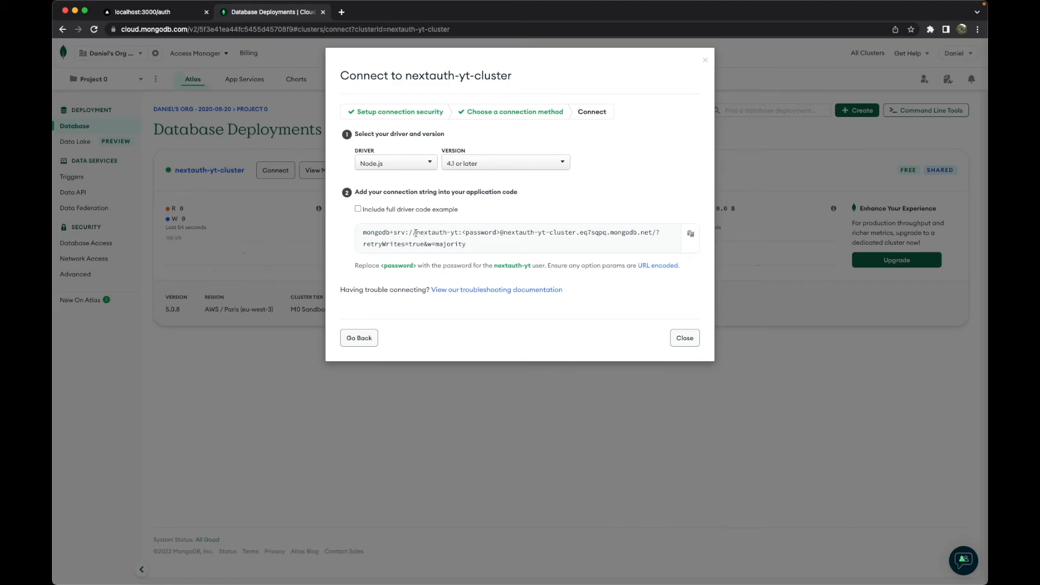
pyautogui.doubleClick(480, 231)
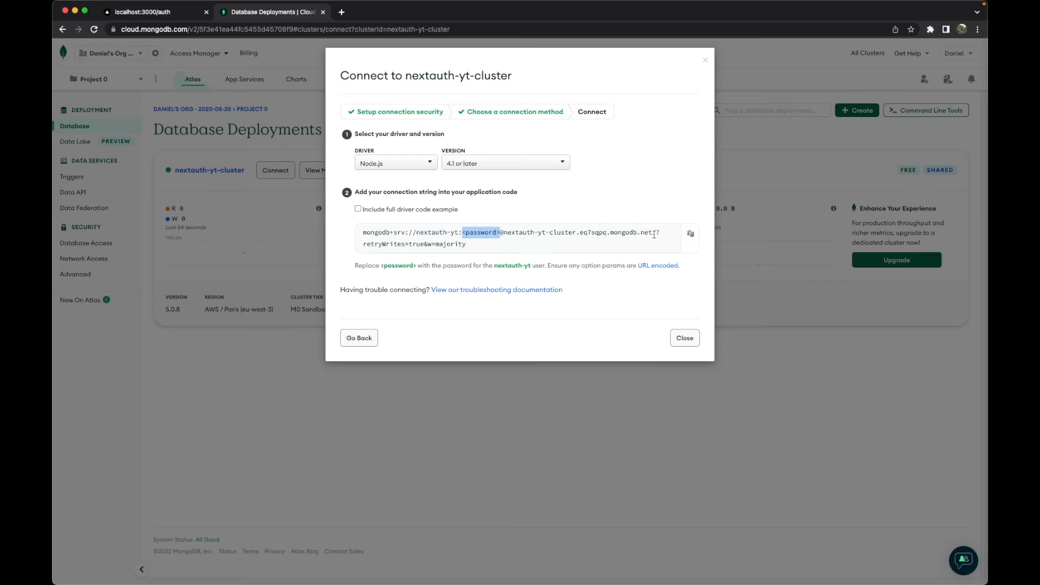
pyautogui.moveTo(587, 250)
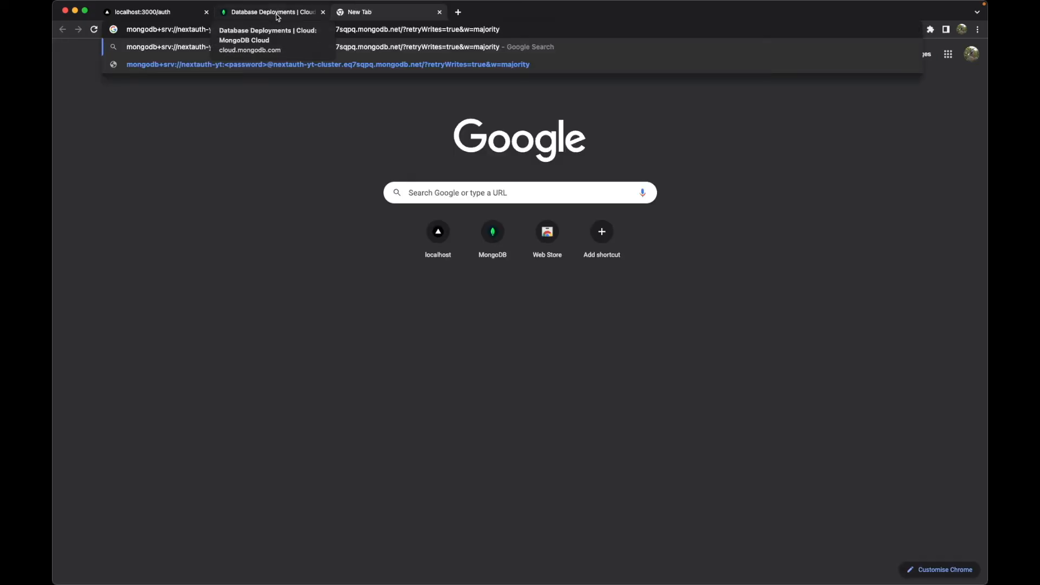
pyautogui.click(269, 12)
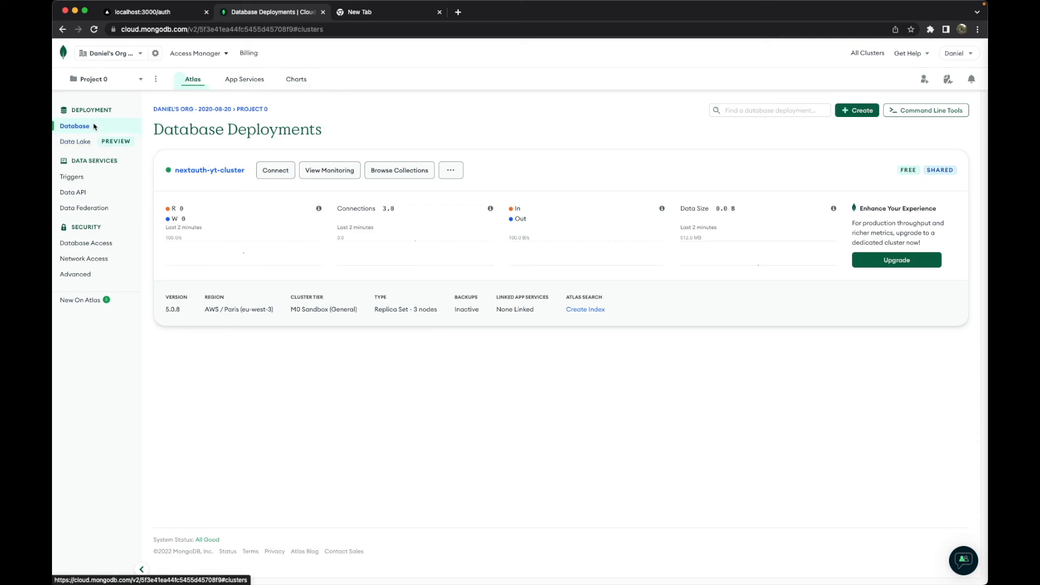
# Review Database Access users and the Network Access IP list, then return to deployments.
pyautogui.click(86, 243)
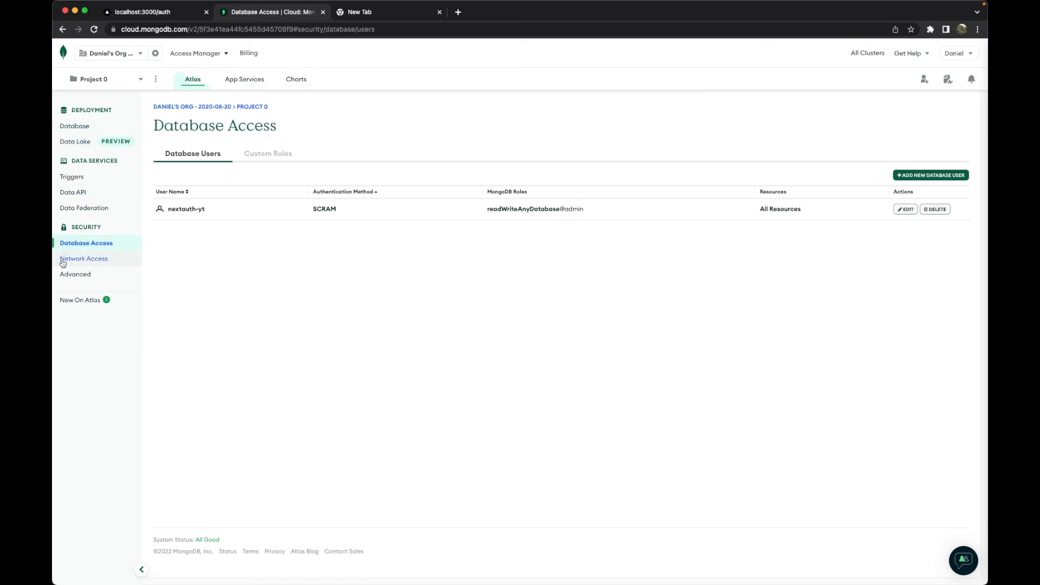
pyautogui.click(84, 258)
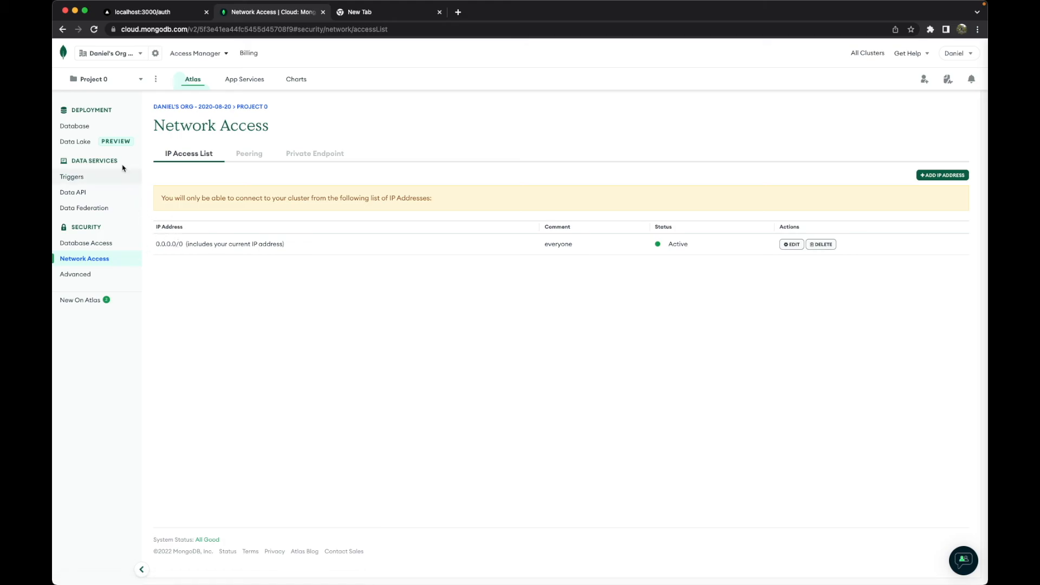
pyautogui.click(75, 126)
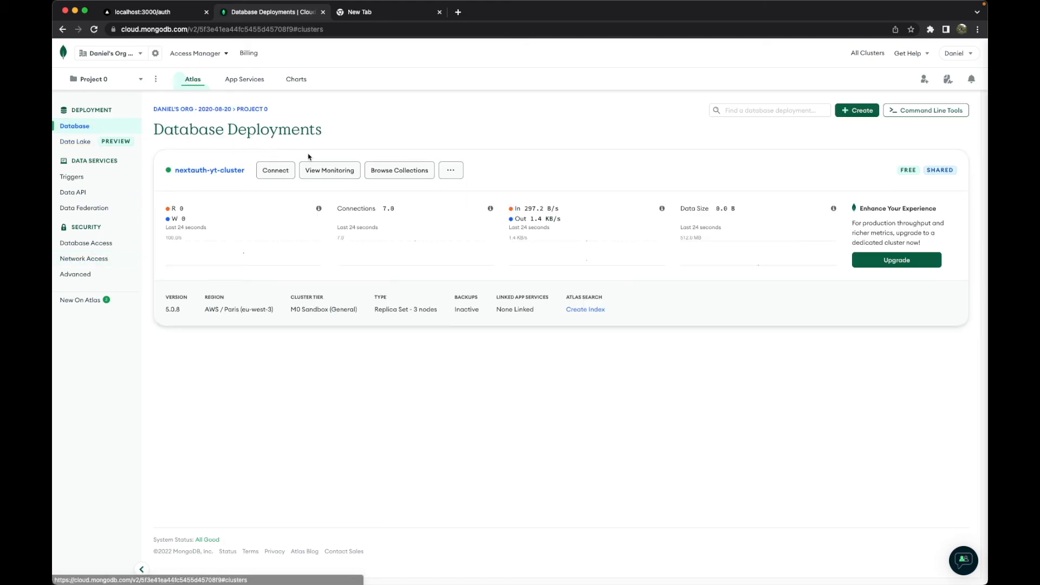
# Glance at the cluster's collections, then bring up its Connect dialog.
pyautogui.click(399, 170)
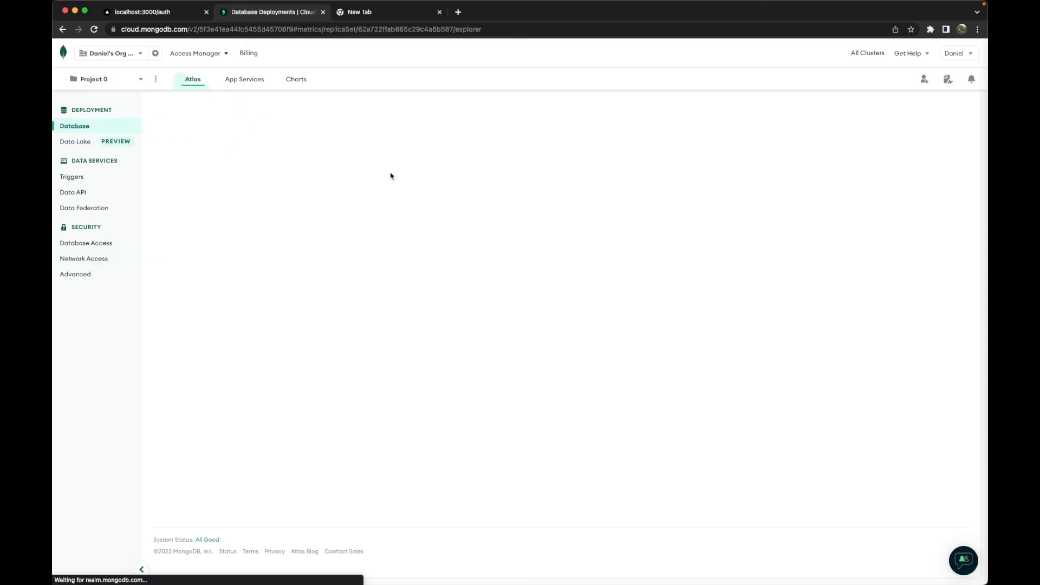
pyautogui.click(197, 260)
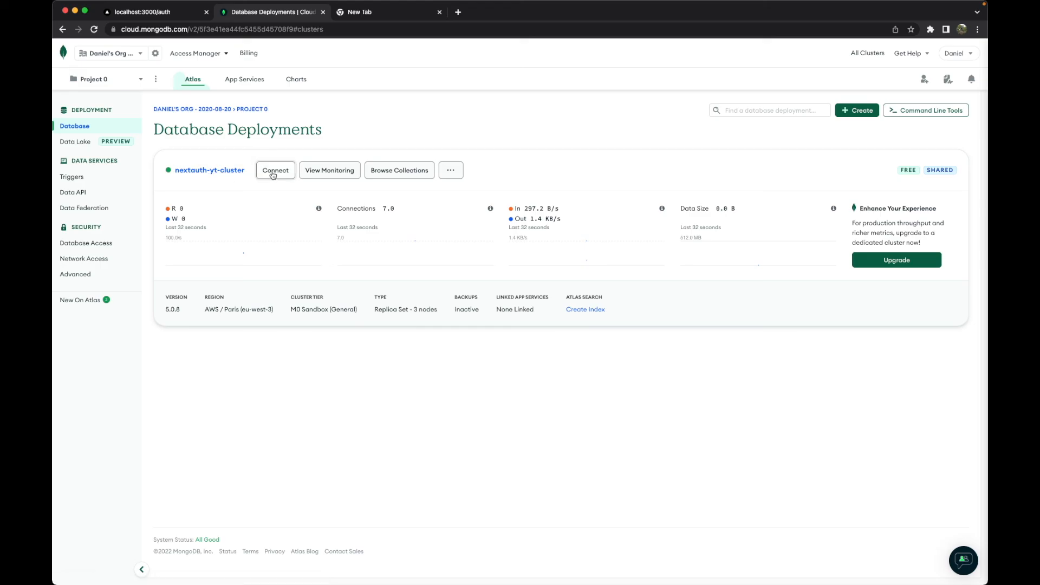
pyautogui.click(274, 170)
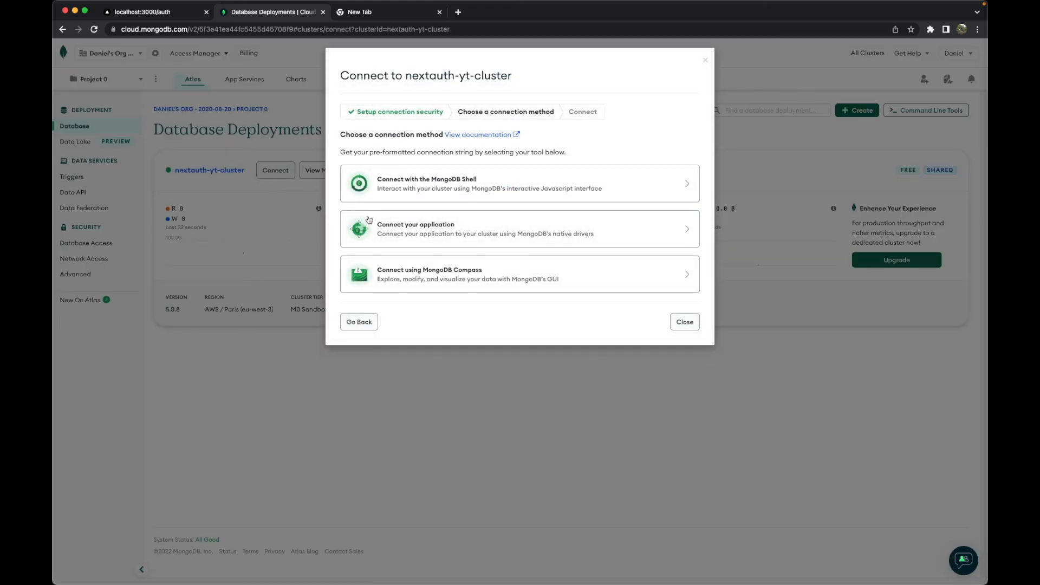